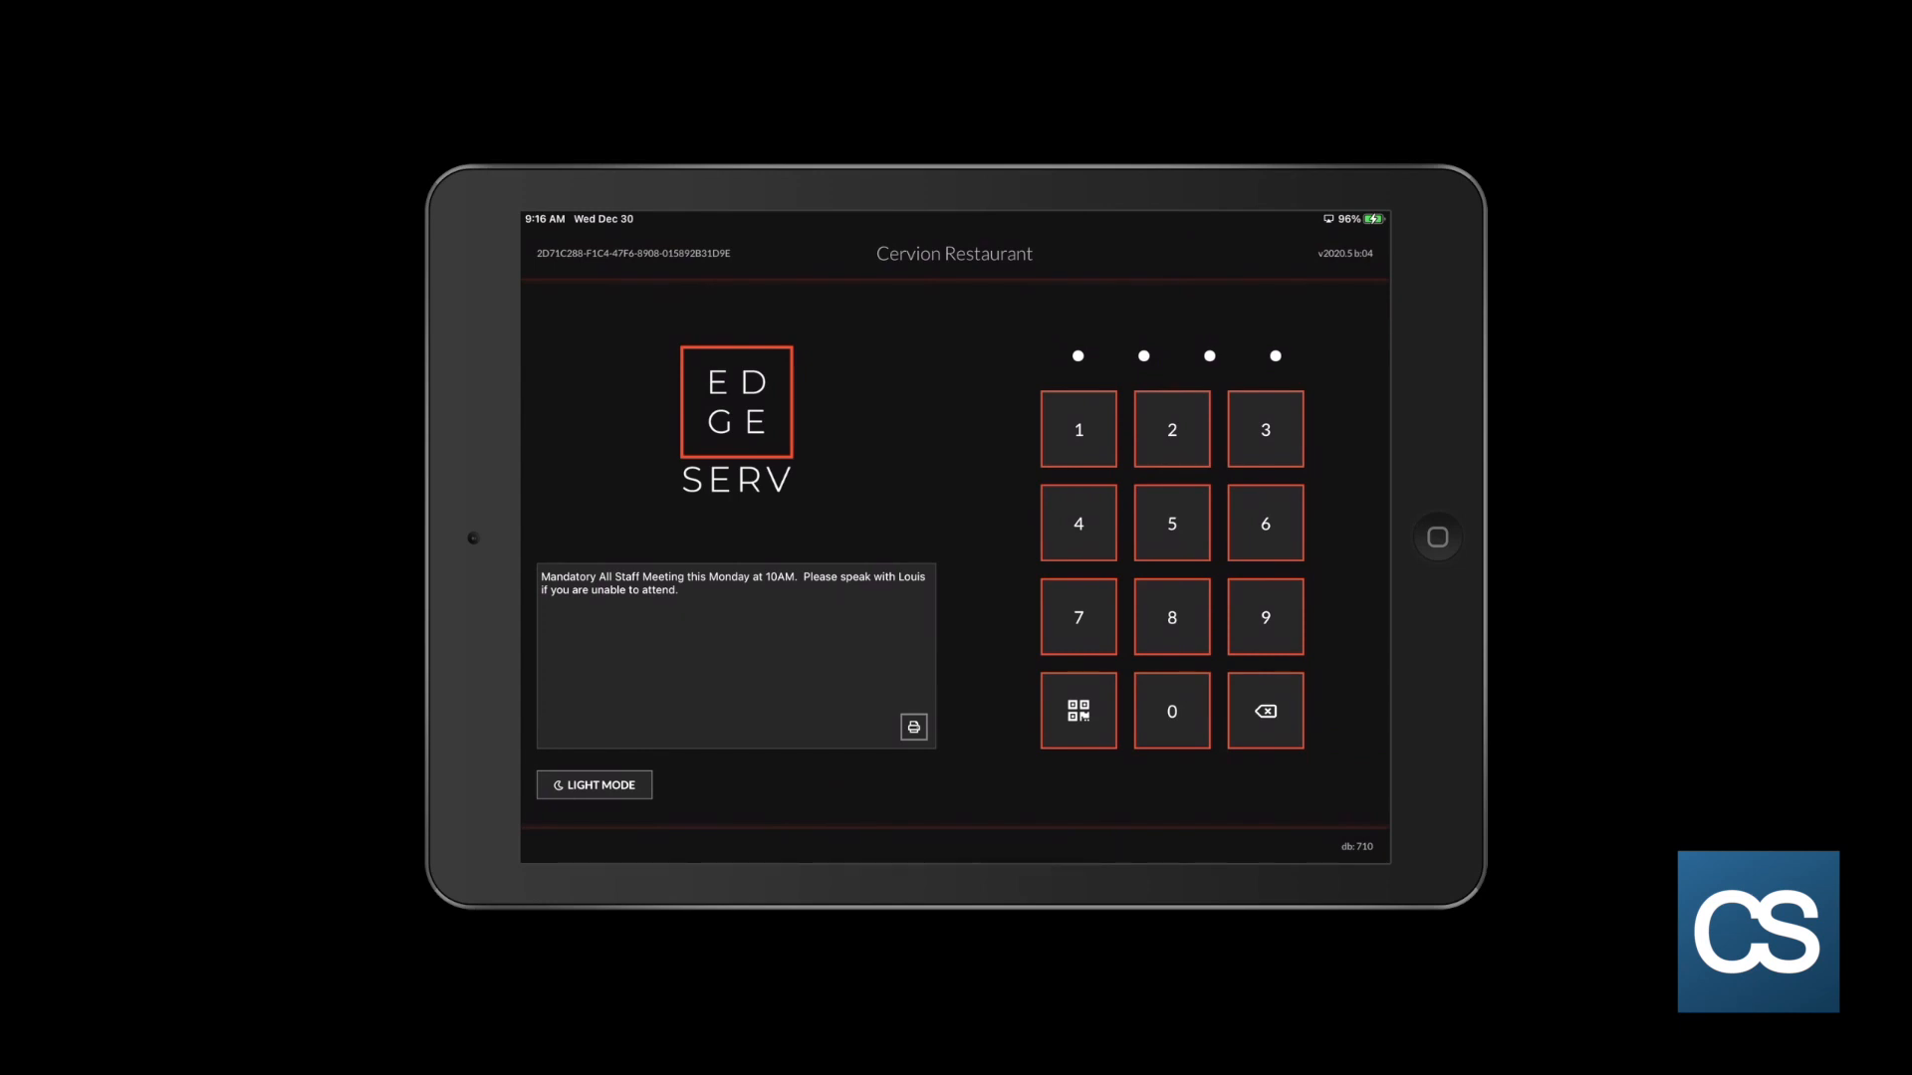
Step: Log in with the four-digit PIN to reach the Dining Room table map
{"action": "left_click", "coordinate": [1077, 430]}
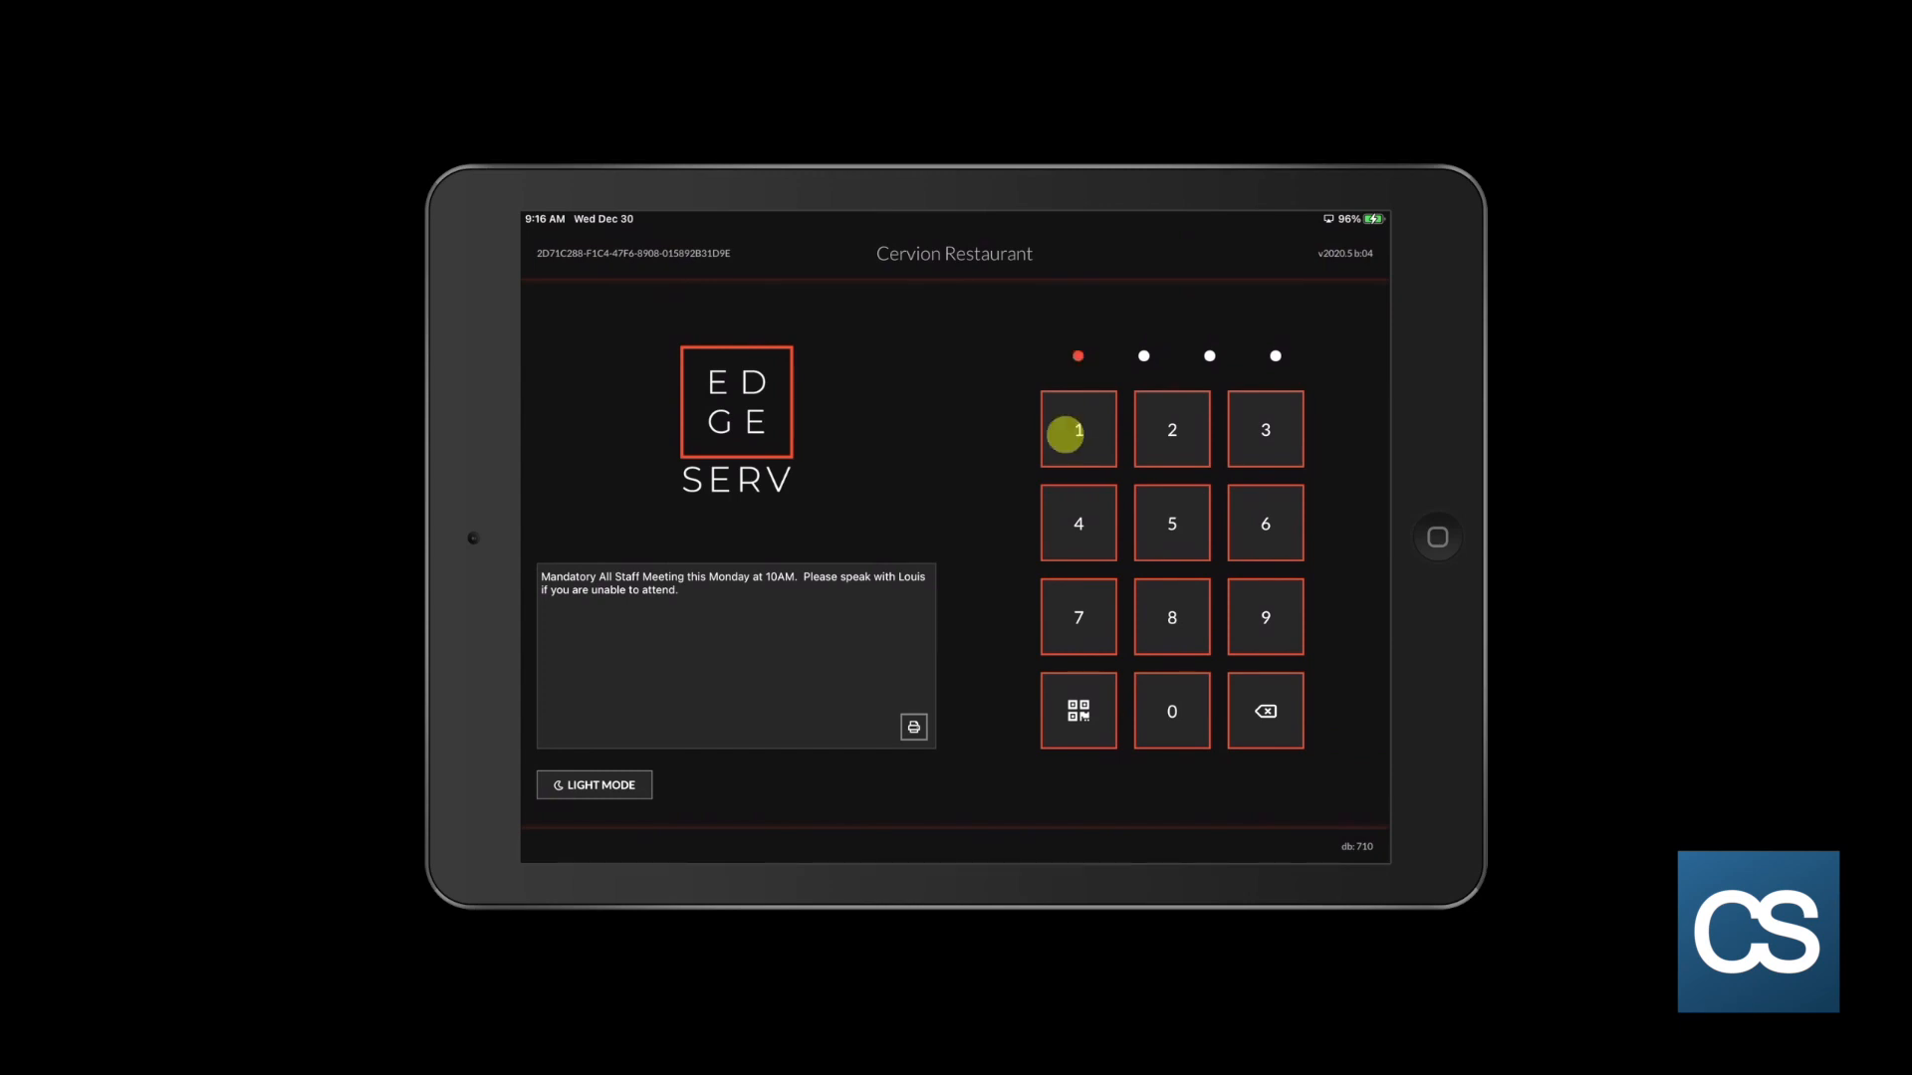
{"action": "left_click", "coordinate": [1171, 711]}
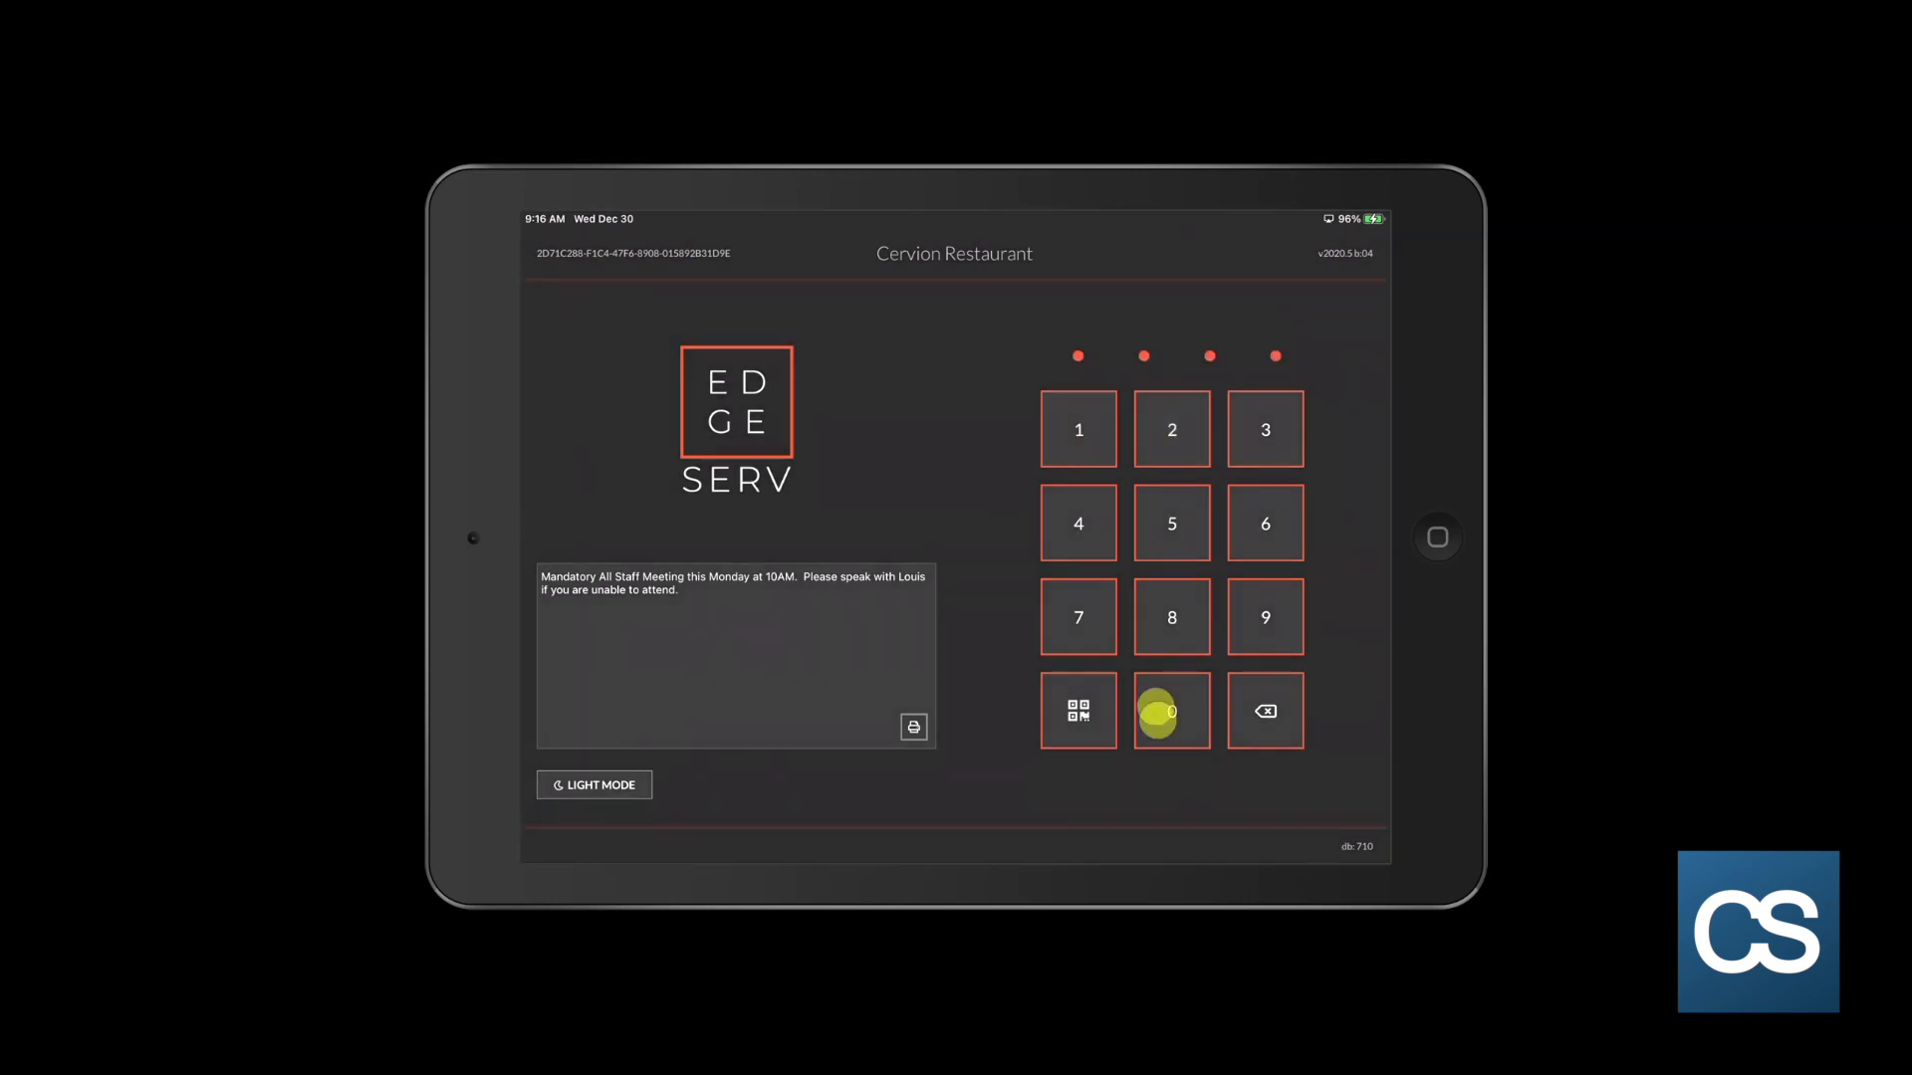
{"action": "left_click", "coordinate": [1171, 711]}
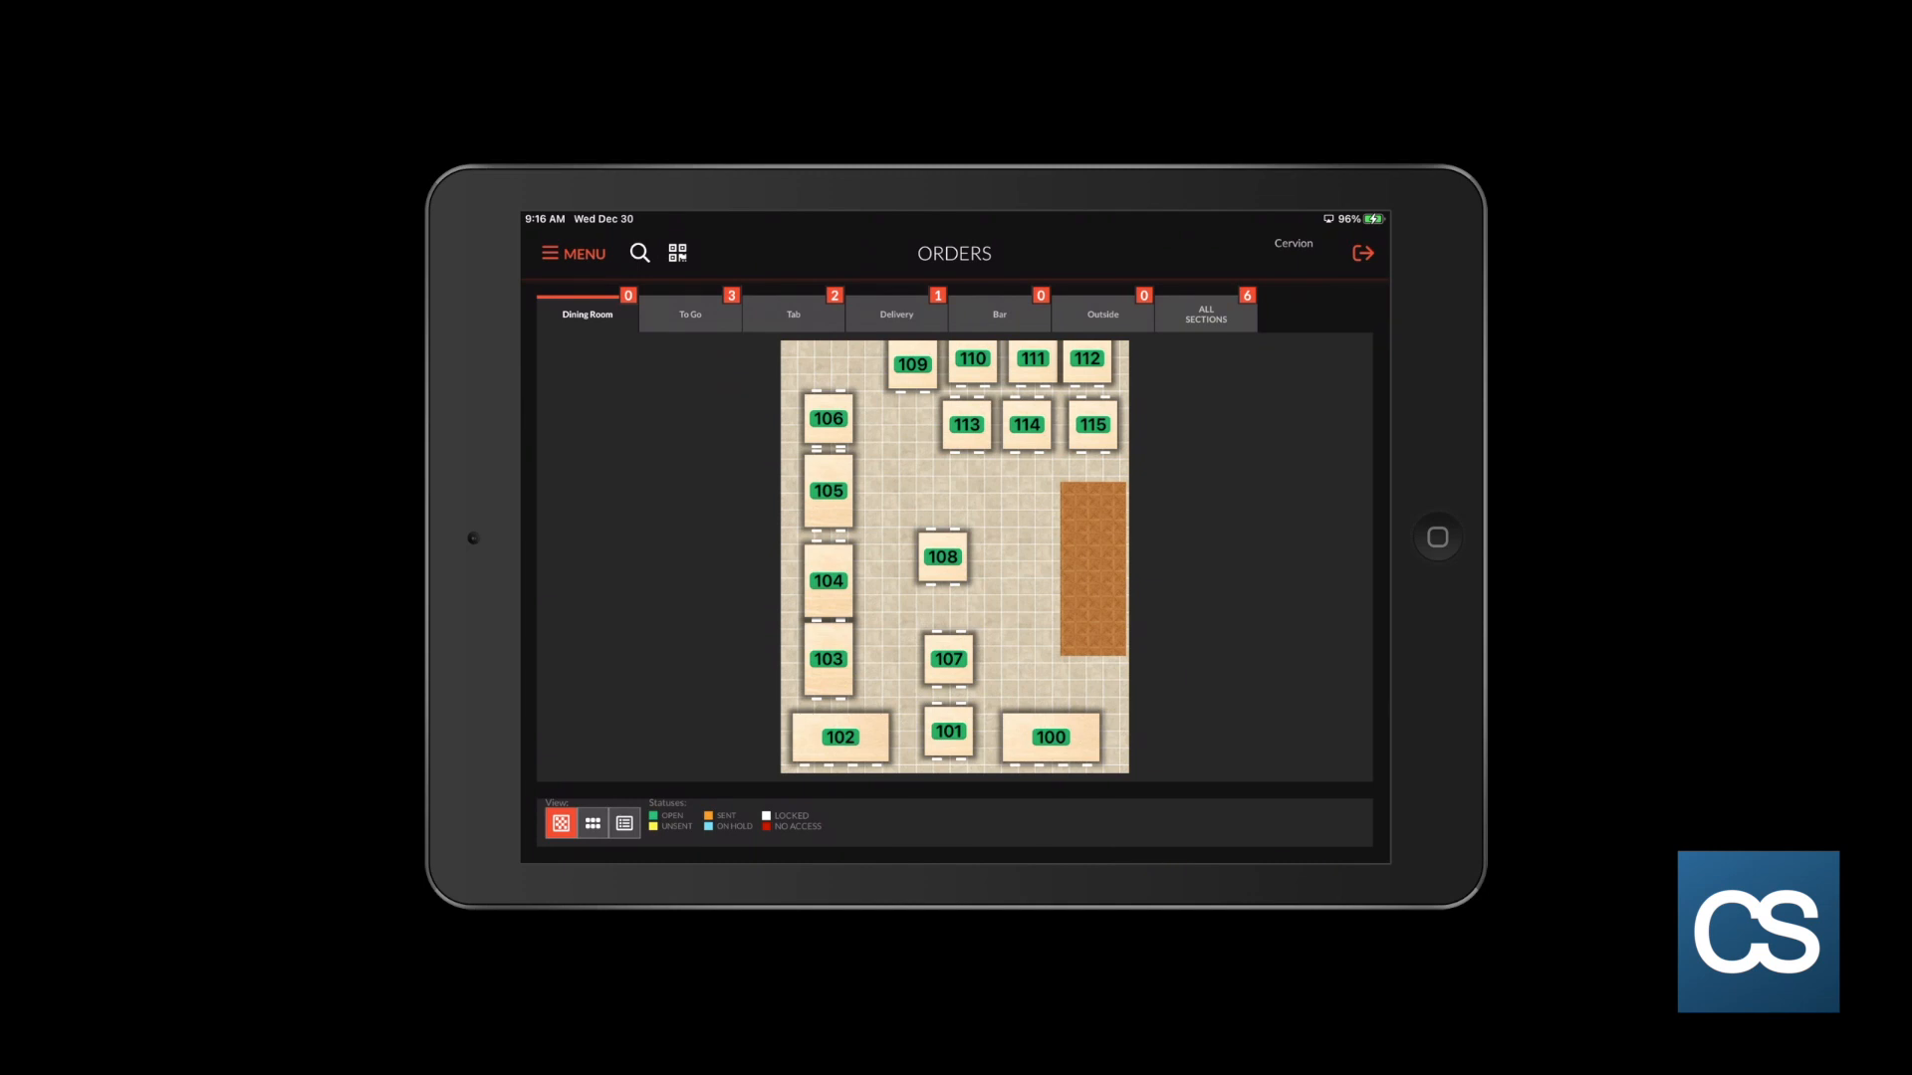
Step: Open a new ticket for table 106 with a party of 2 guests
{"action": "left_click", "coordinate": [827, 418]}
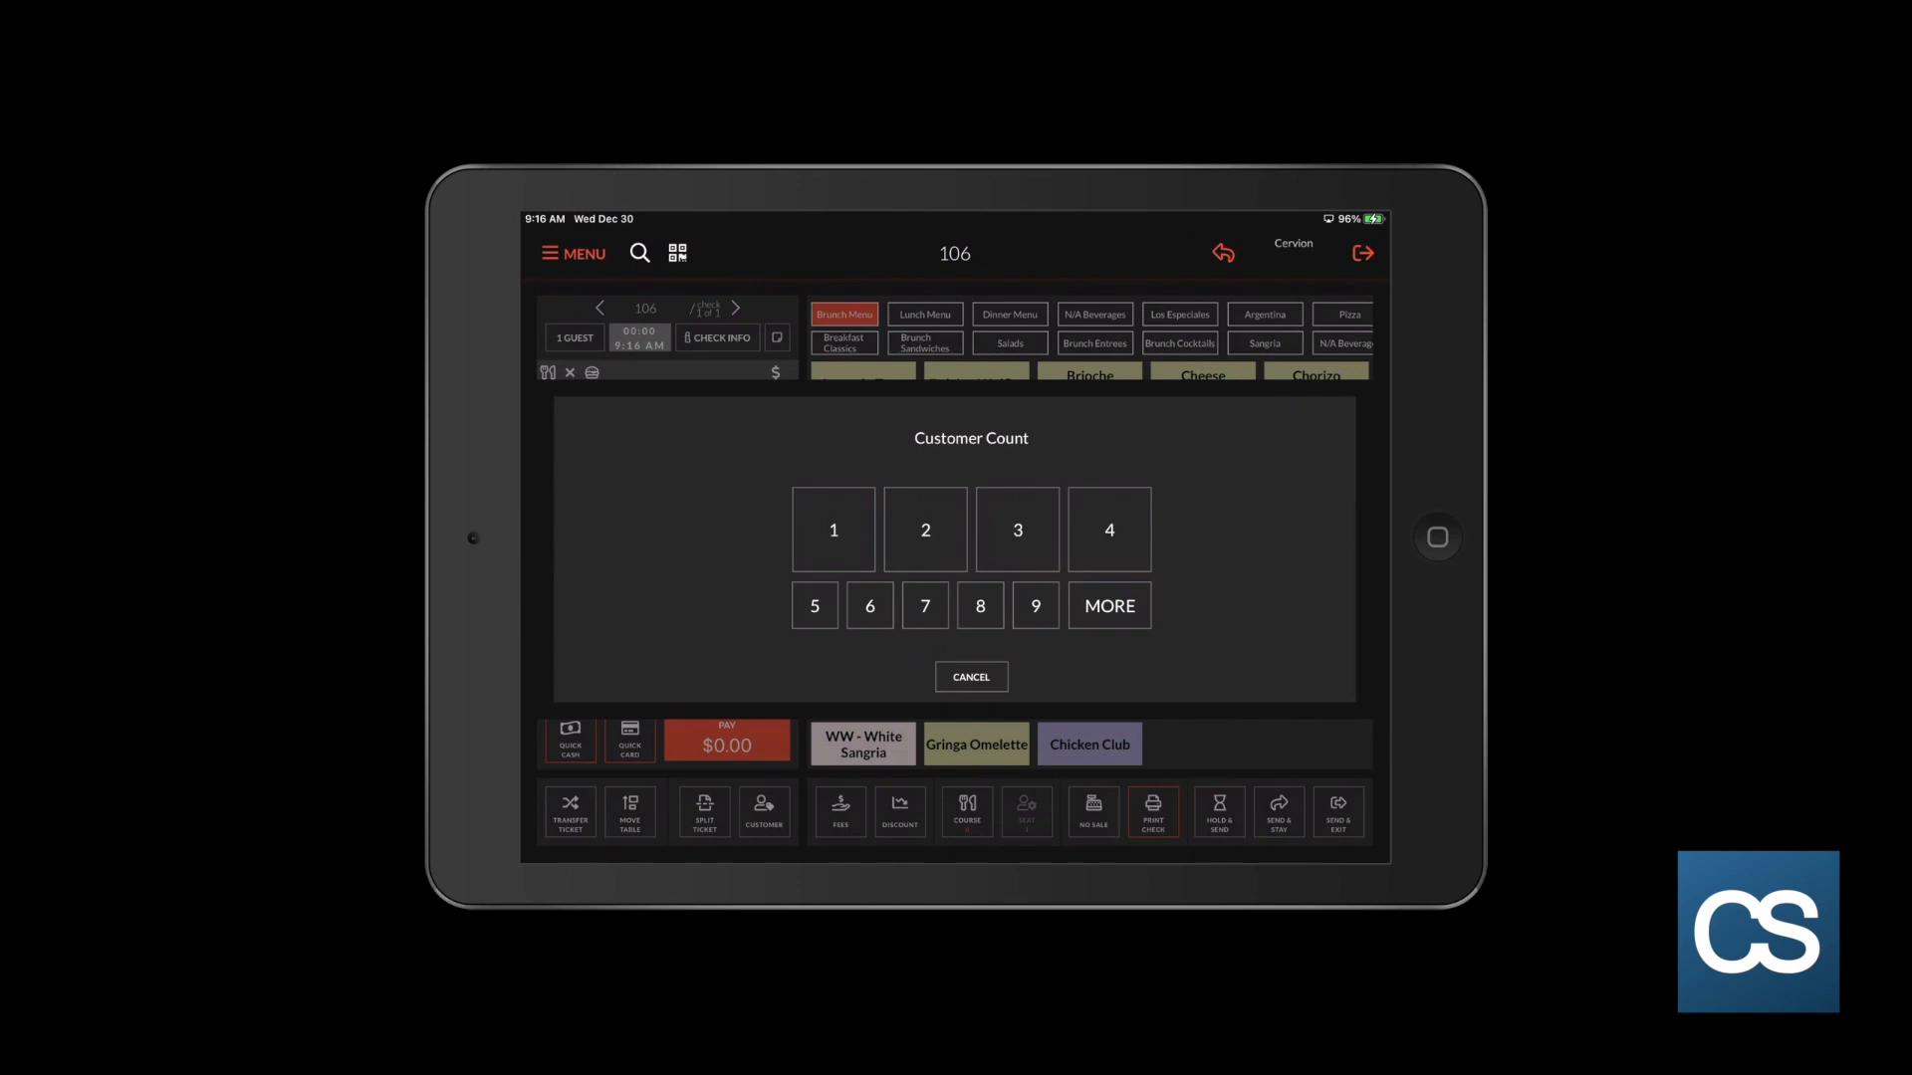
{"action": "left_click", "coordinate": [924, 528]}
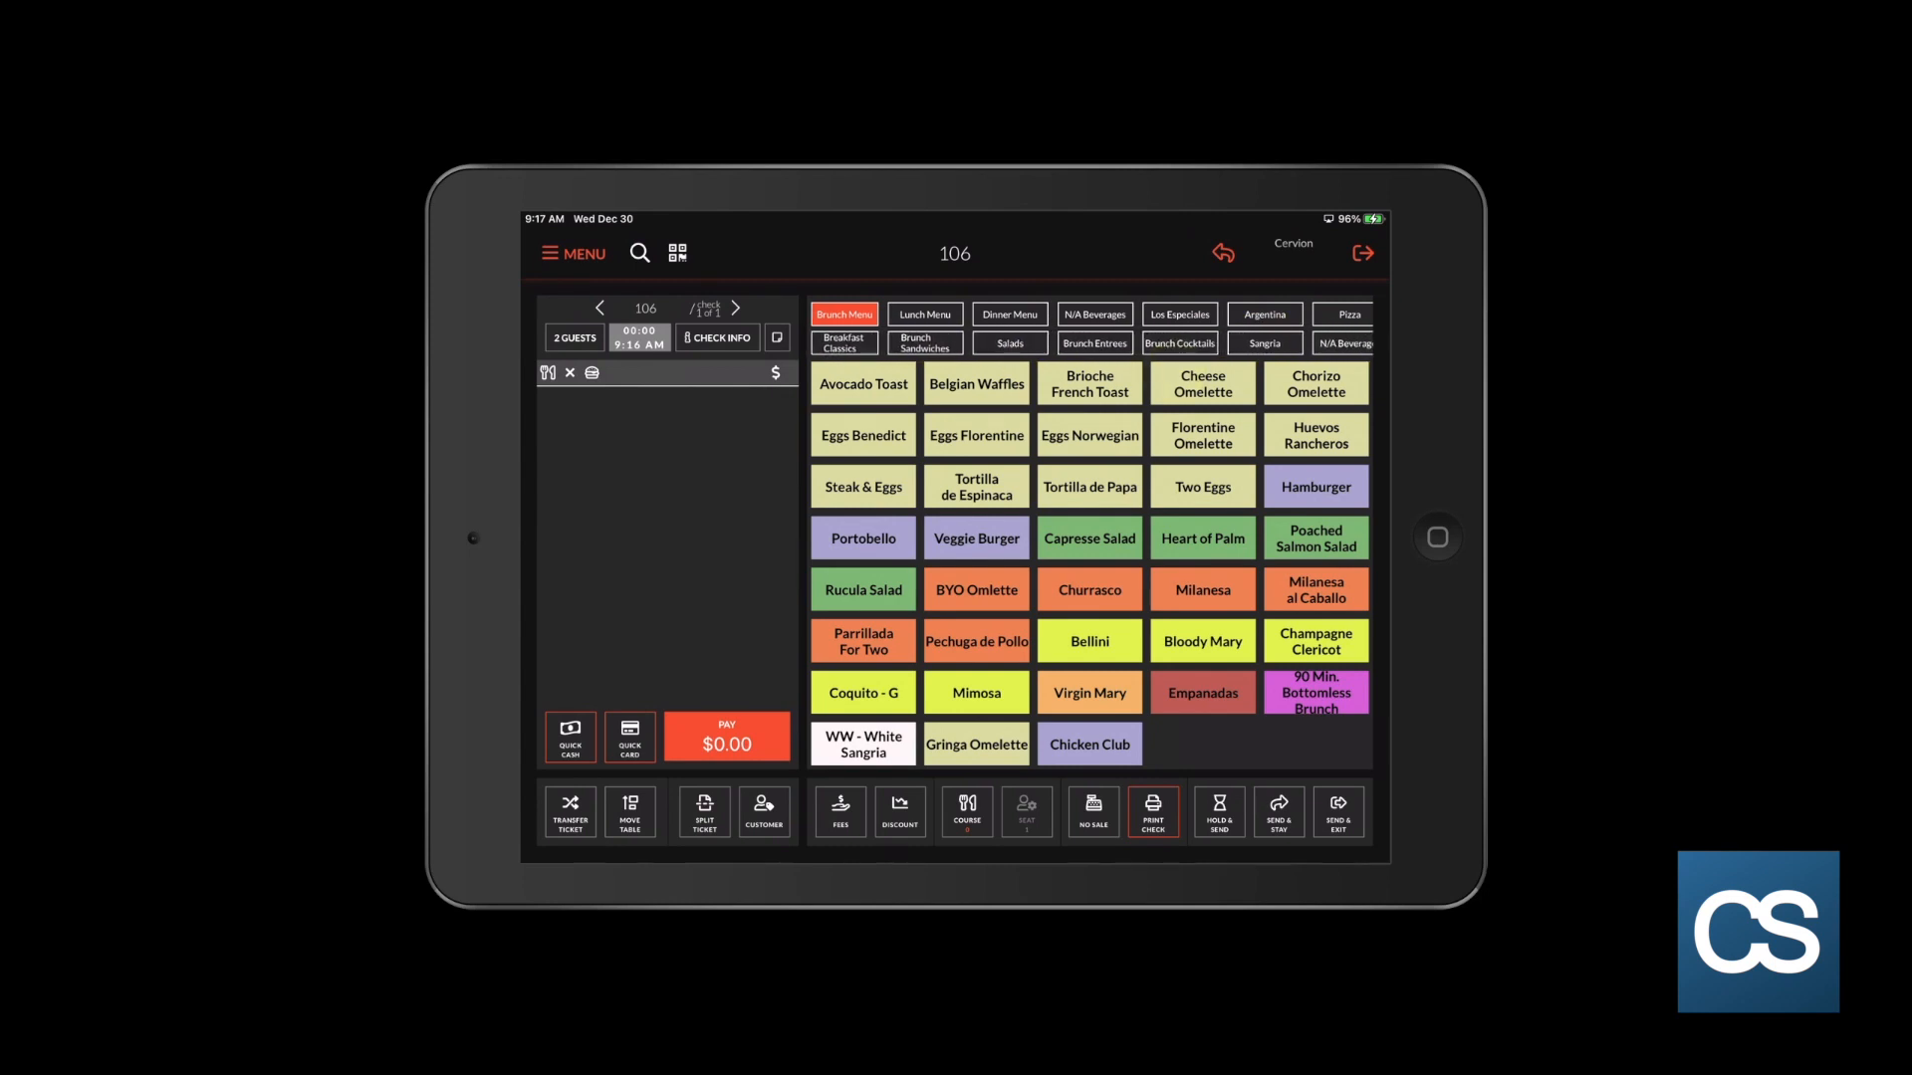
Step: Add Loaded Nachos and a medium-rare Steak Sandwich from the lunch menu
{"action": "left_click", "coordinate": [923, 314]}
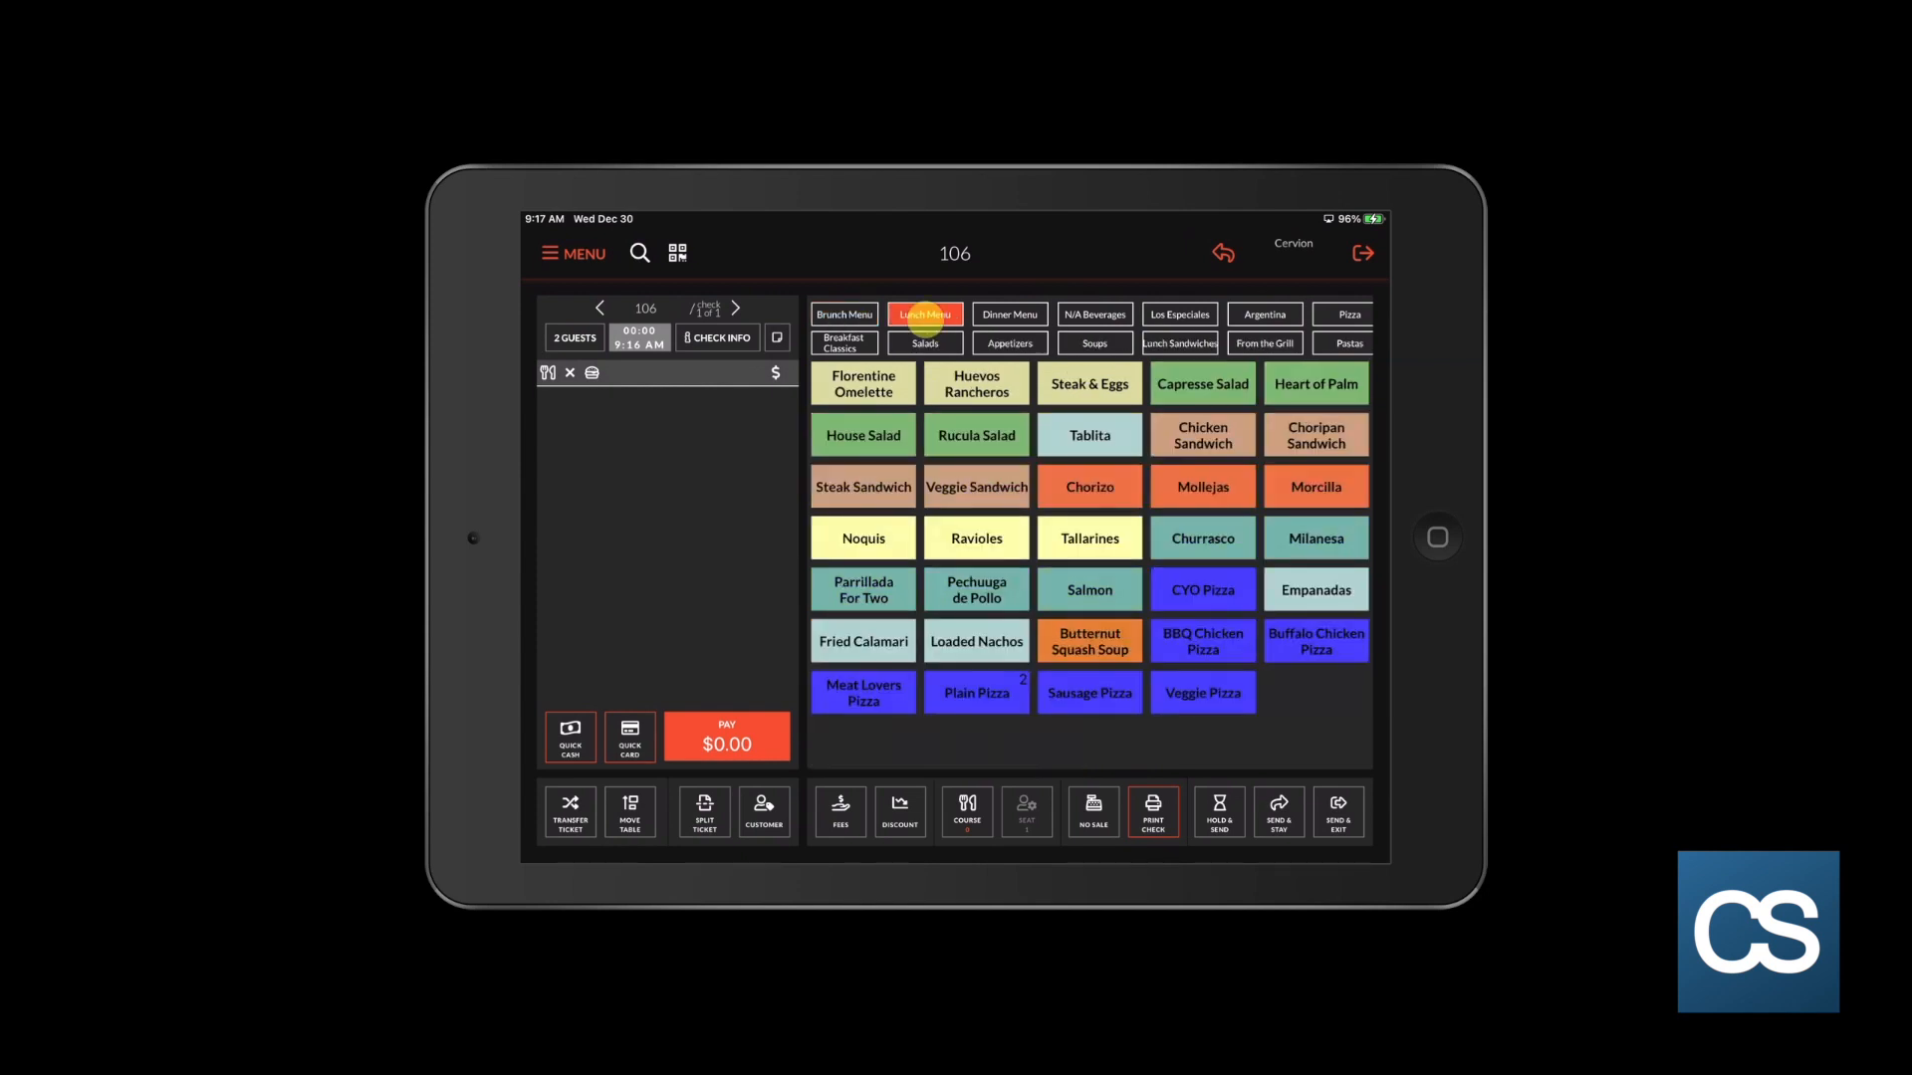
{"action": "left_click", "coordinate": [1007, 343]}
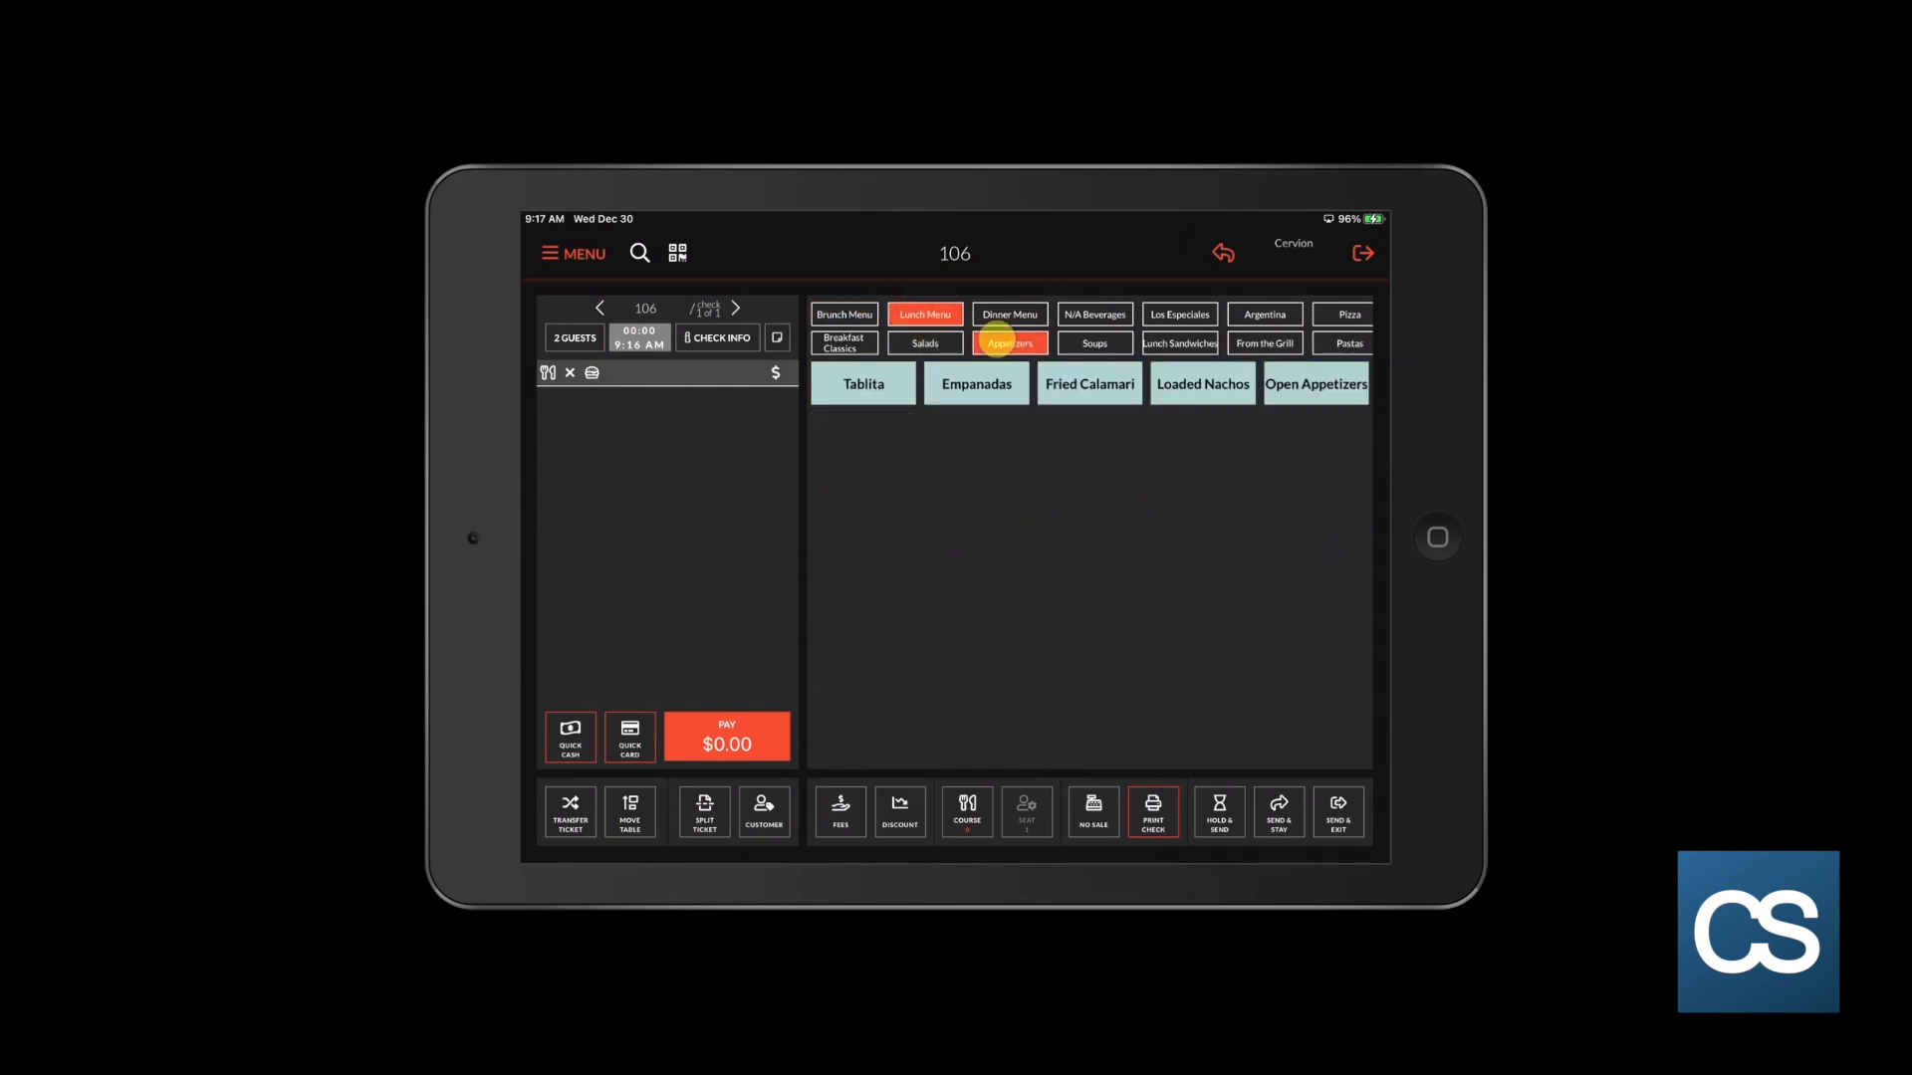
{"action": "left_click", "coordinate": [1200, 382]}
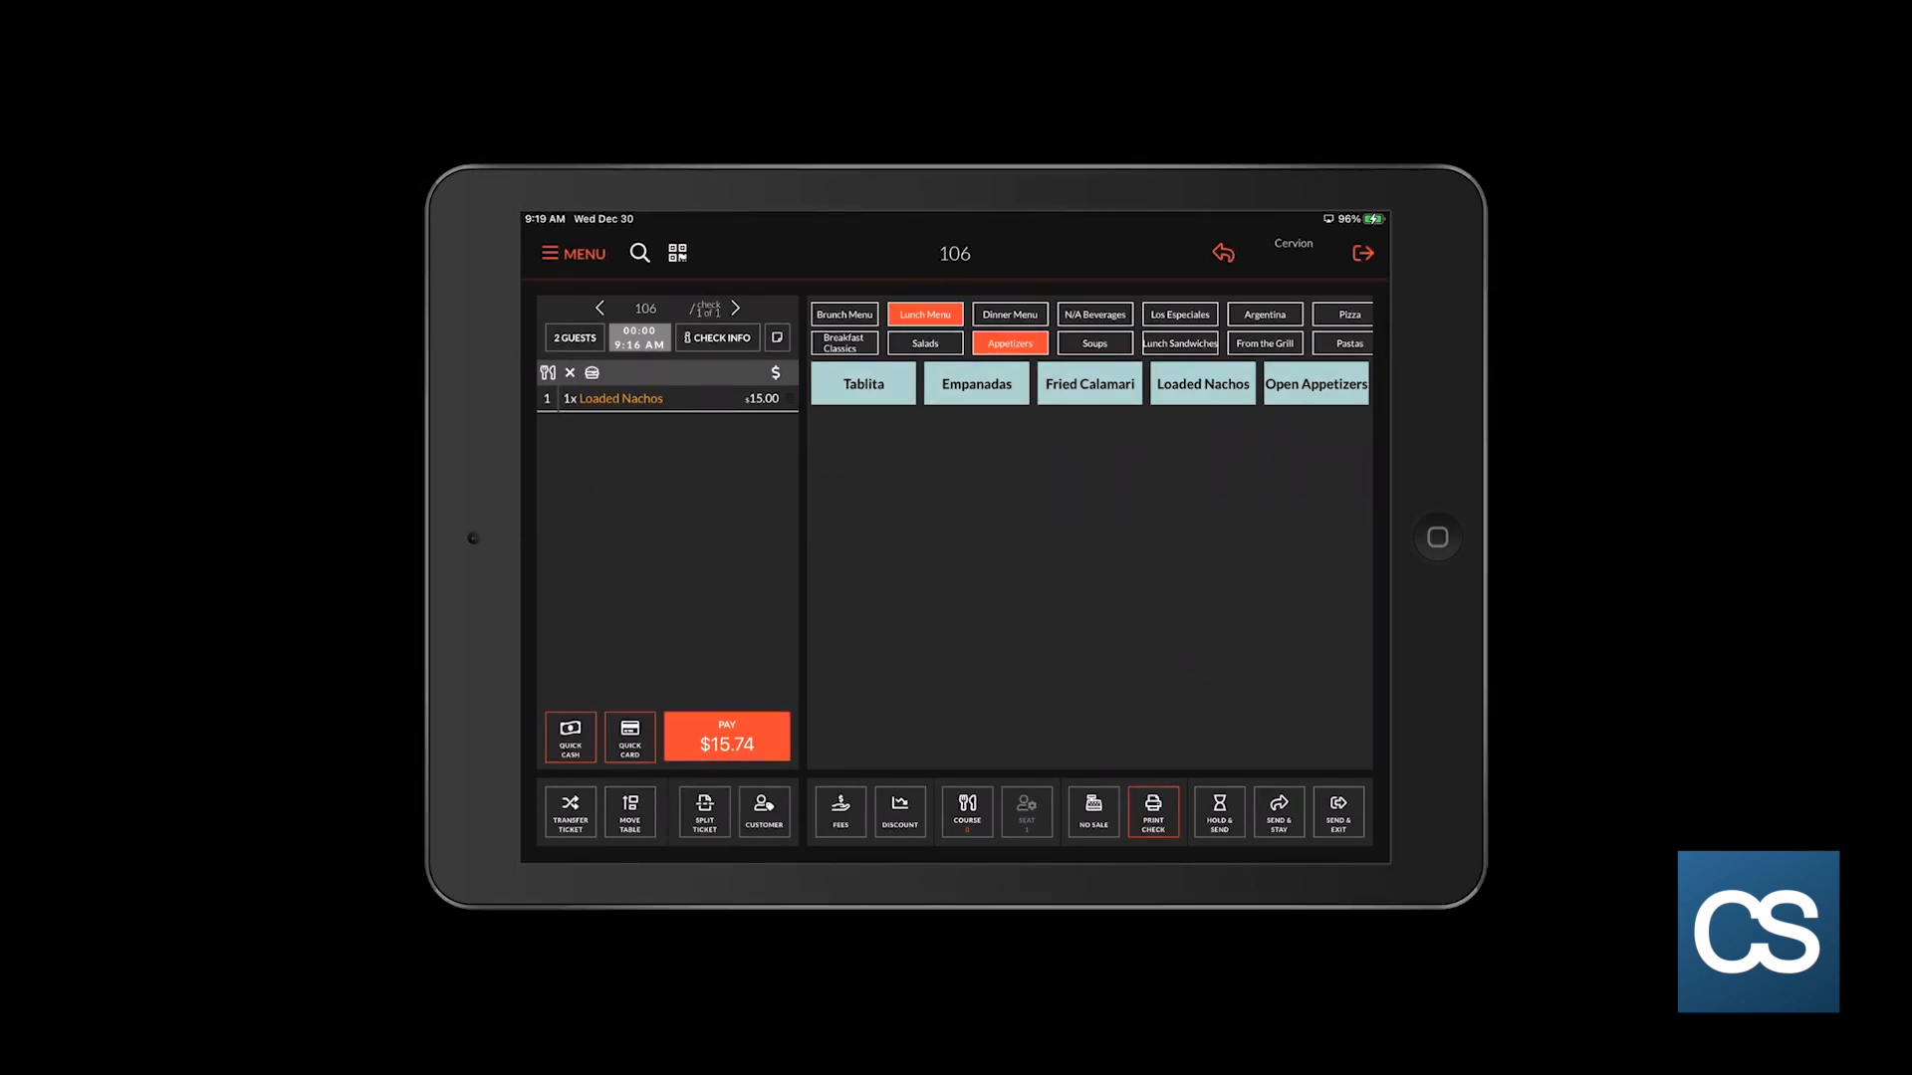
{"action": "left_click", "coordinate": [1178, 343]}
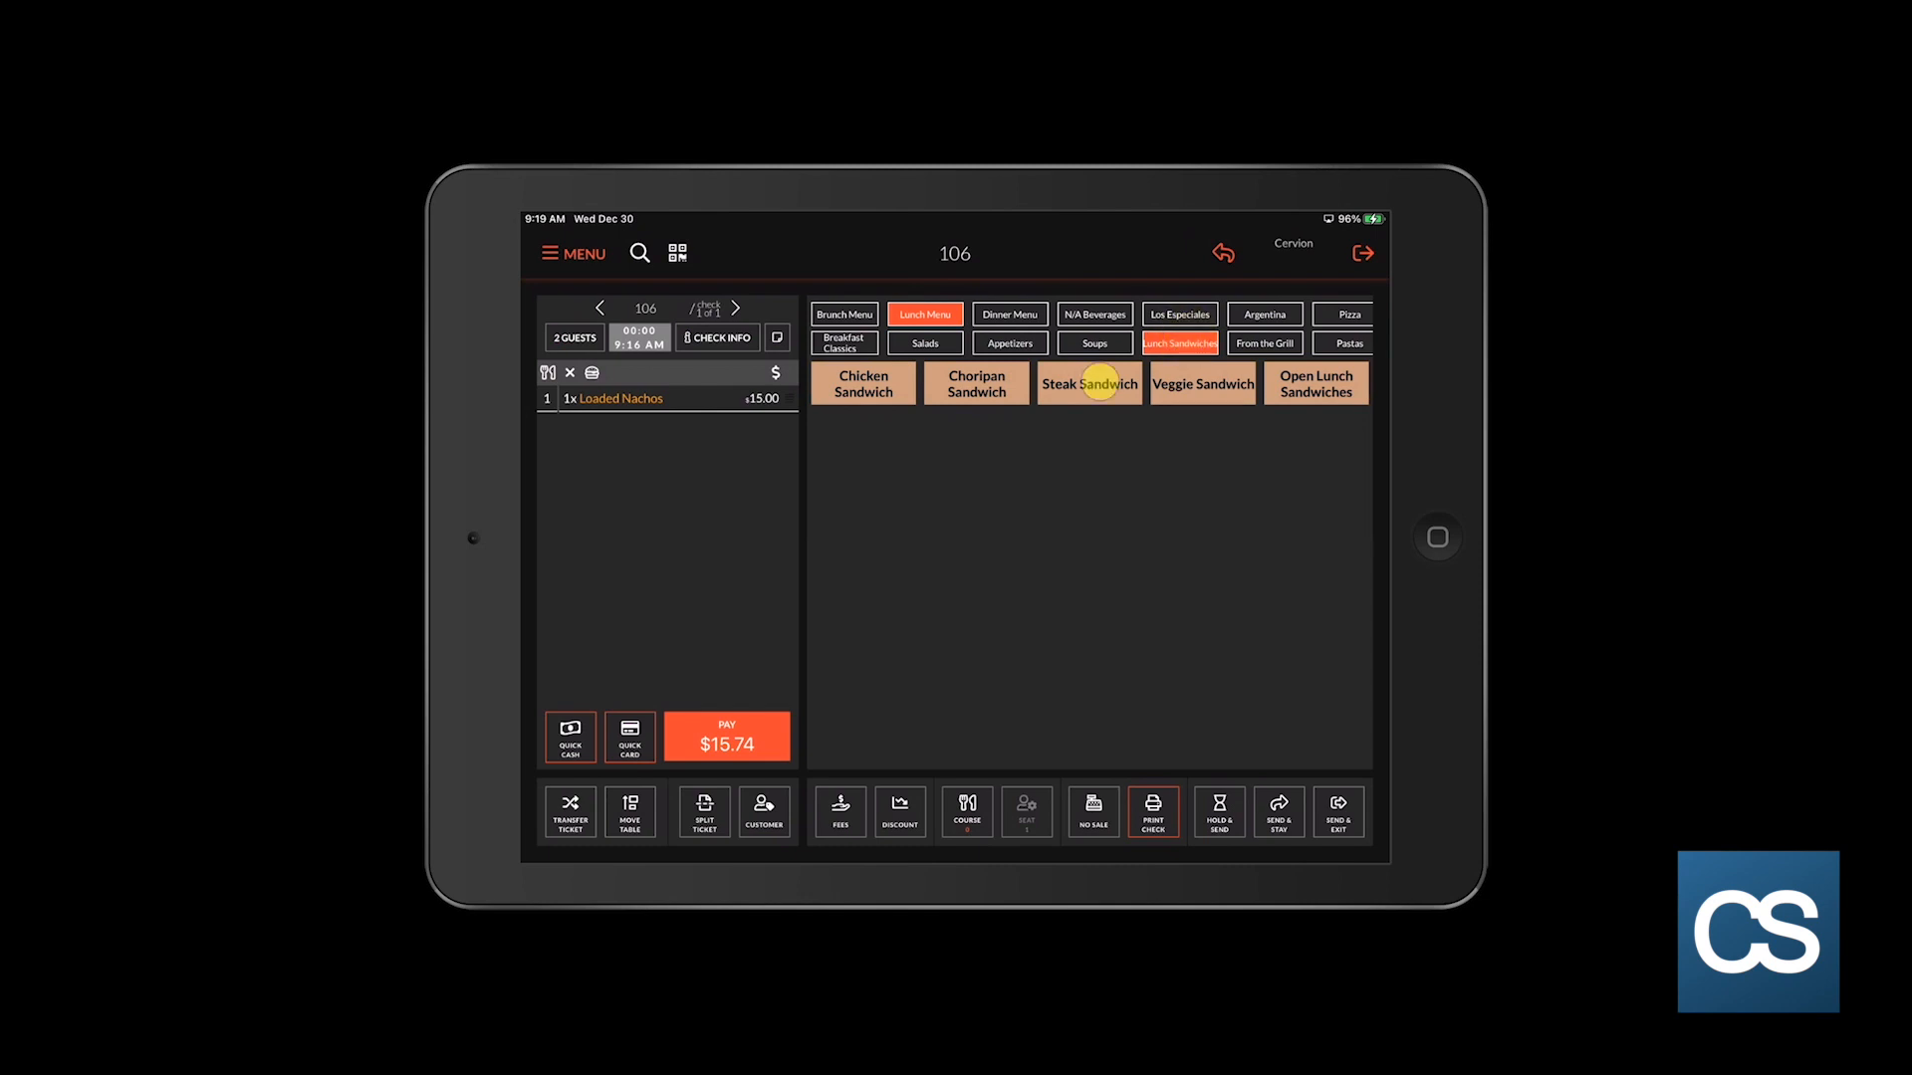
{"action": "left_click", "coordinate": [1086, 382]}
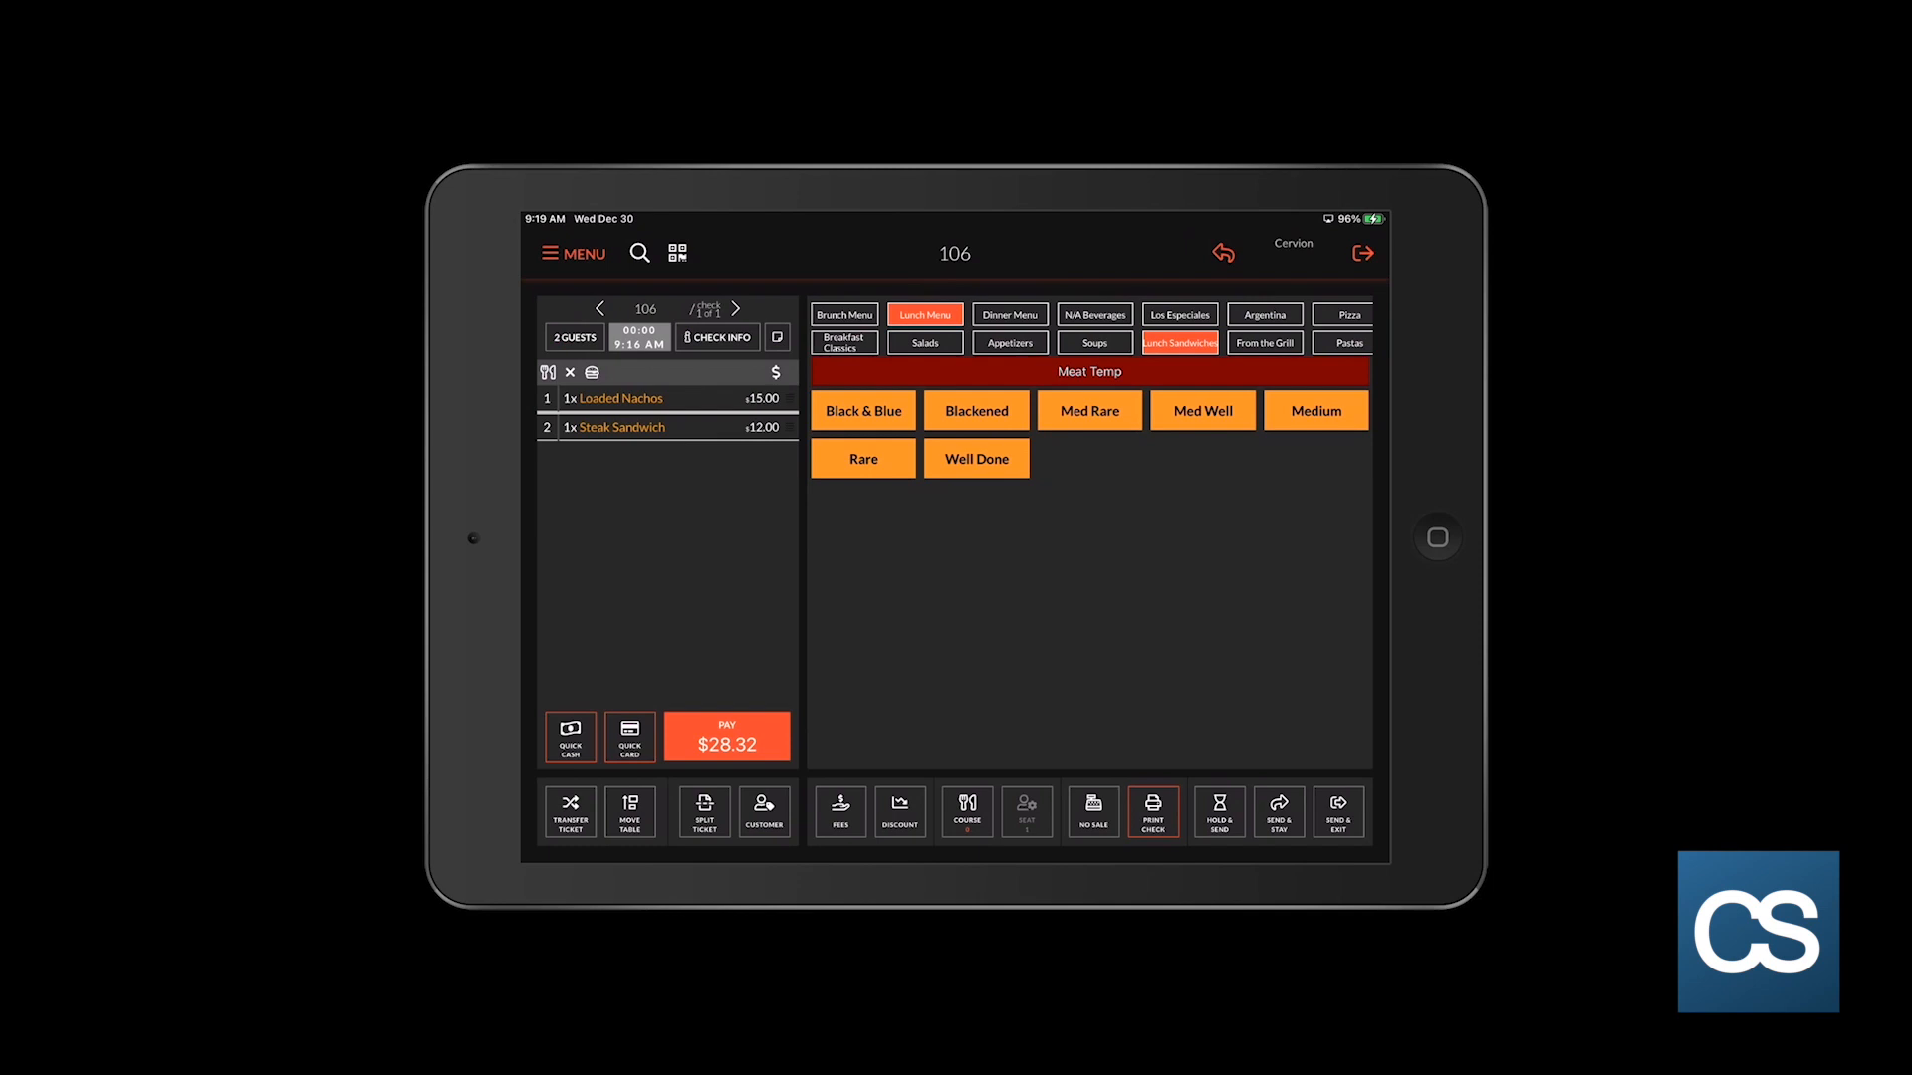
{"action": "left_click", "coordinate": [1087, 410]}
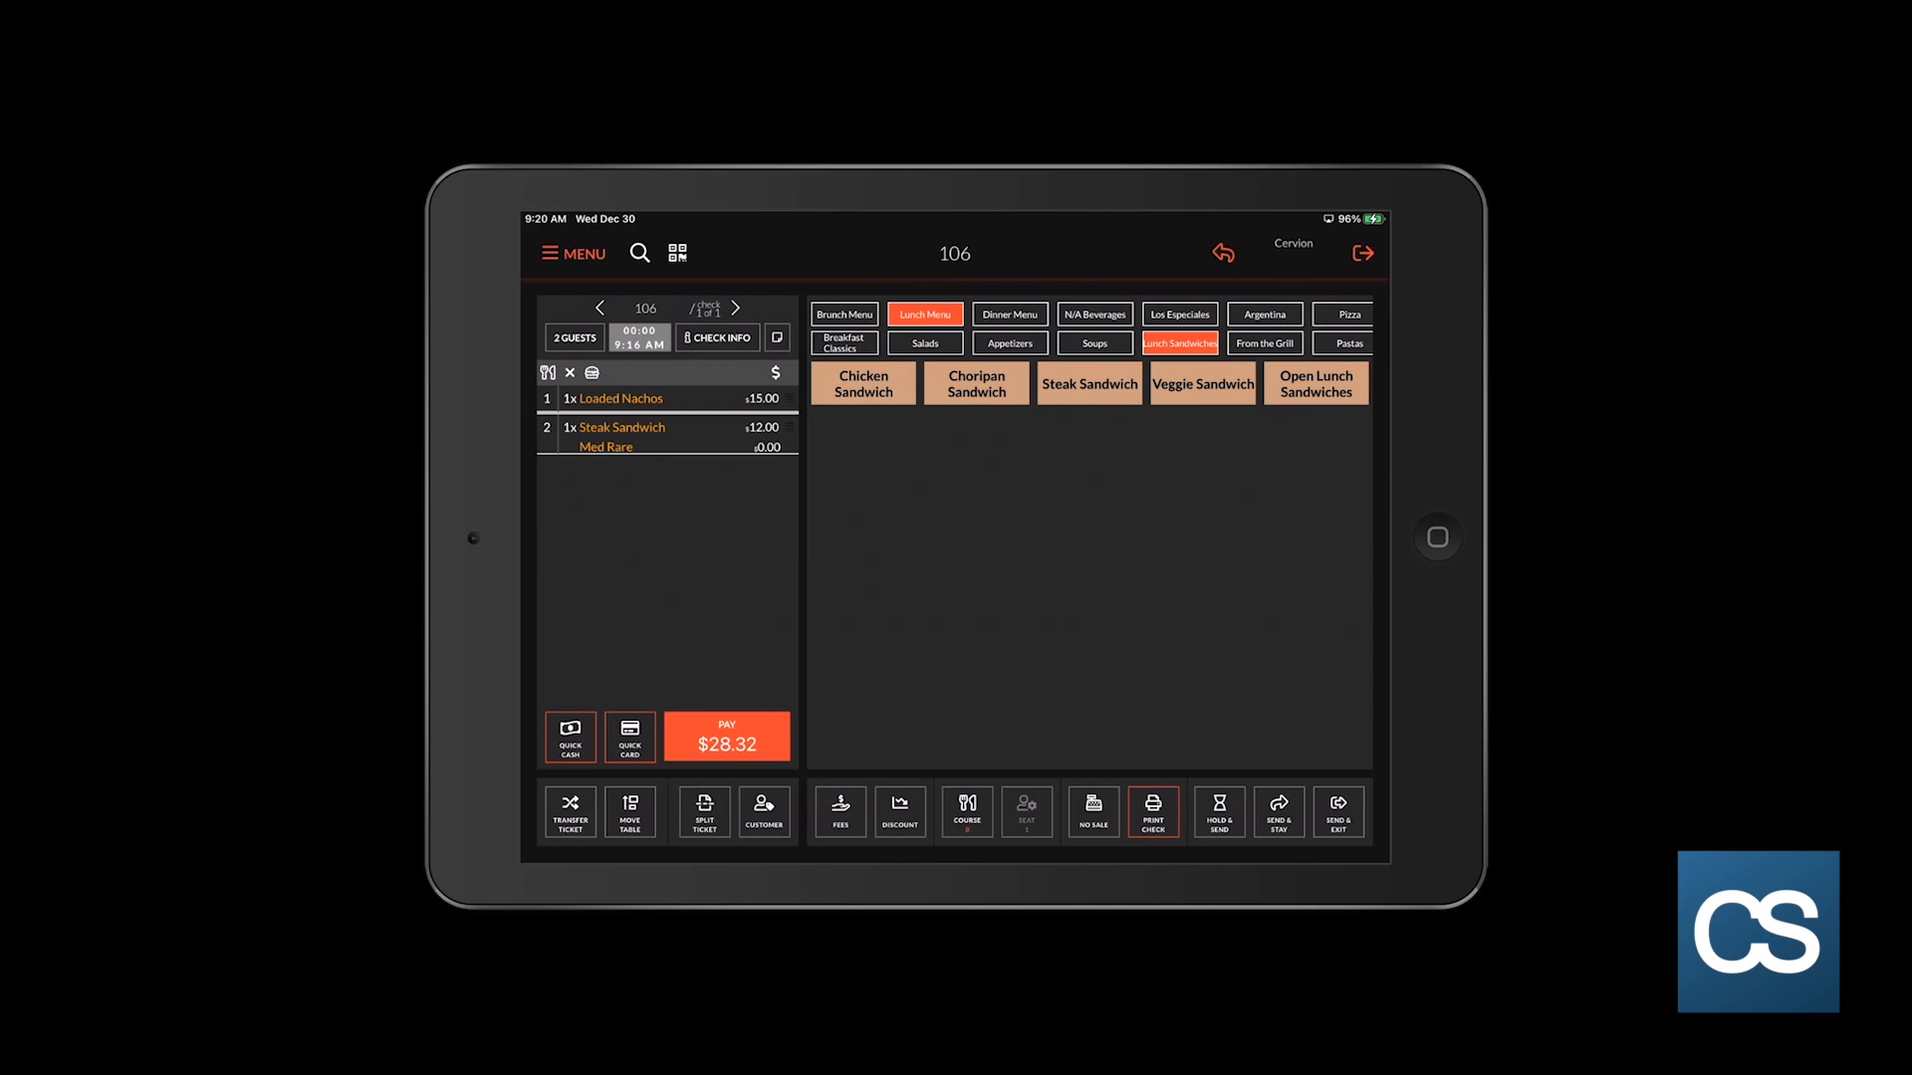
Step: Add a Chicken Sandwich with no lettuce to table 106's ticket
{"action": "left_click", "coordinate": [862, 383]}
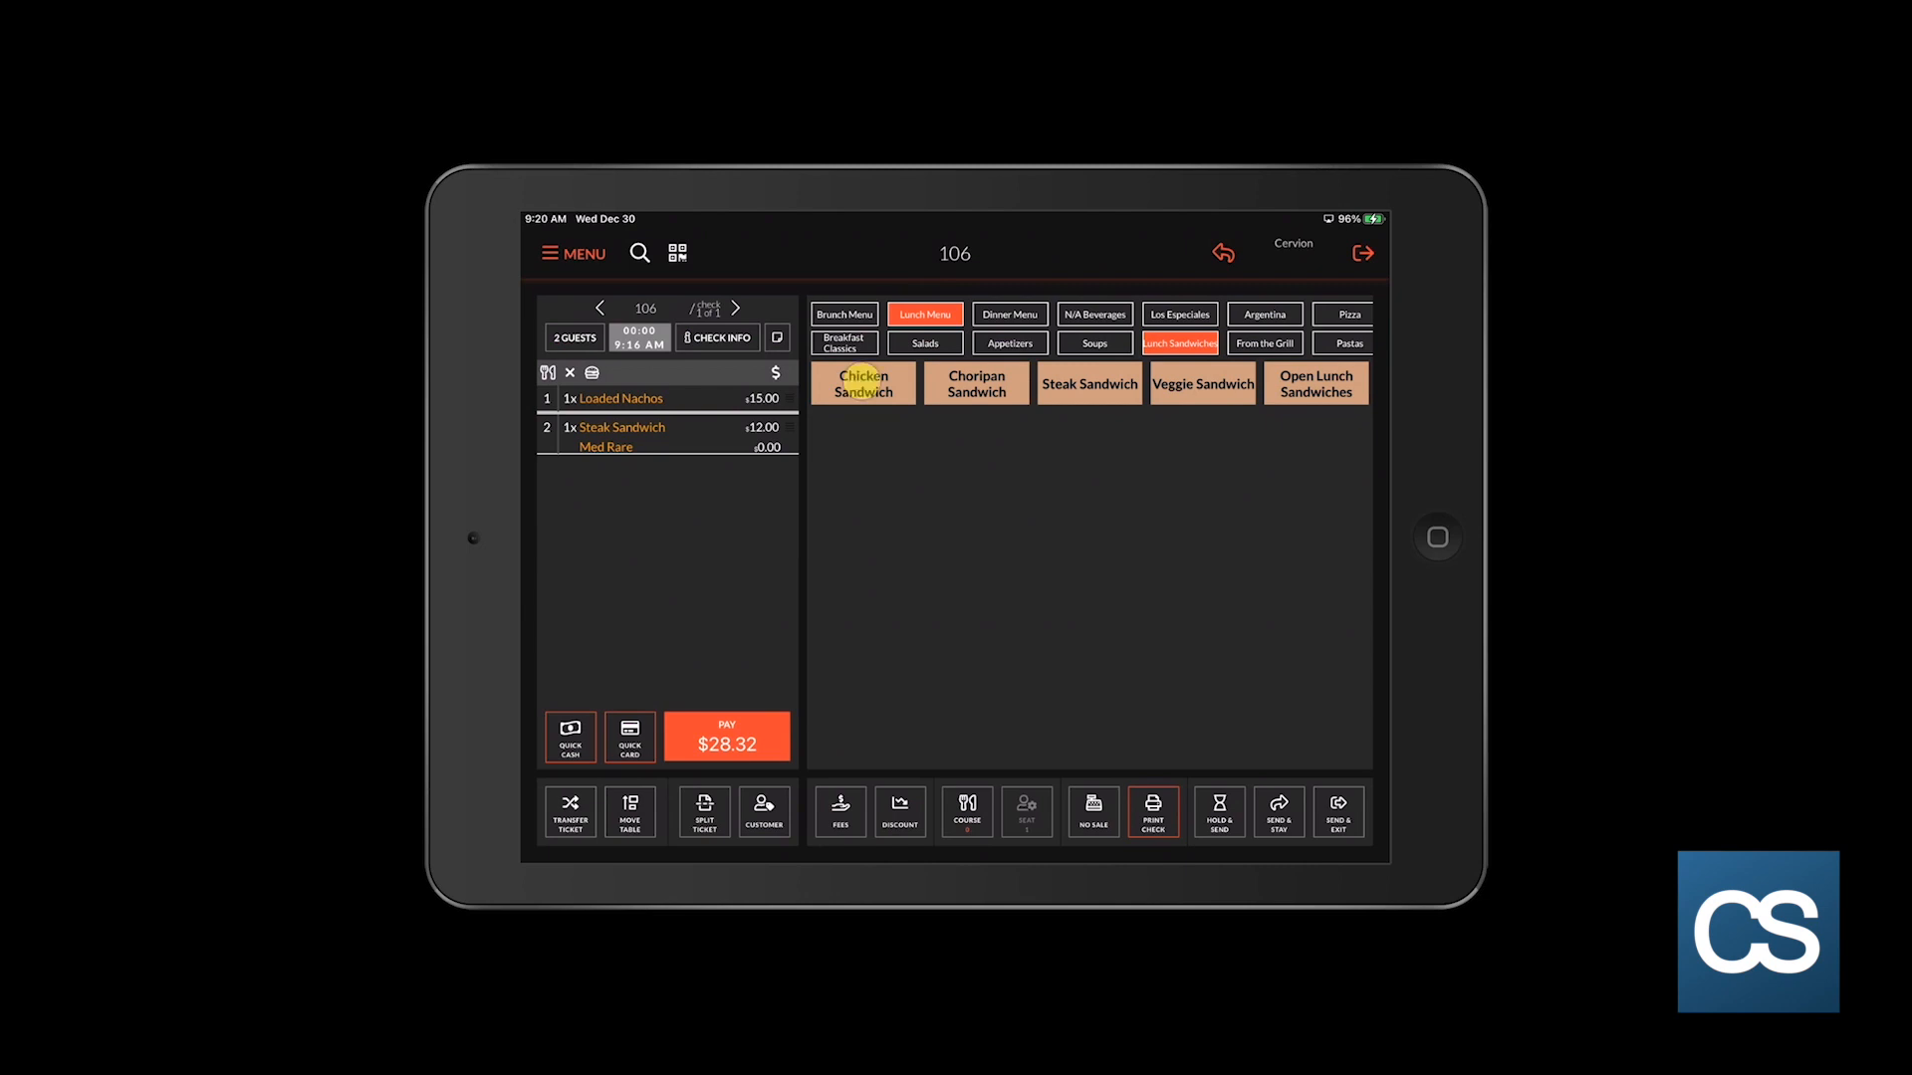
{"action": "left_click", "coordinate": [862, 383]}
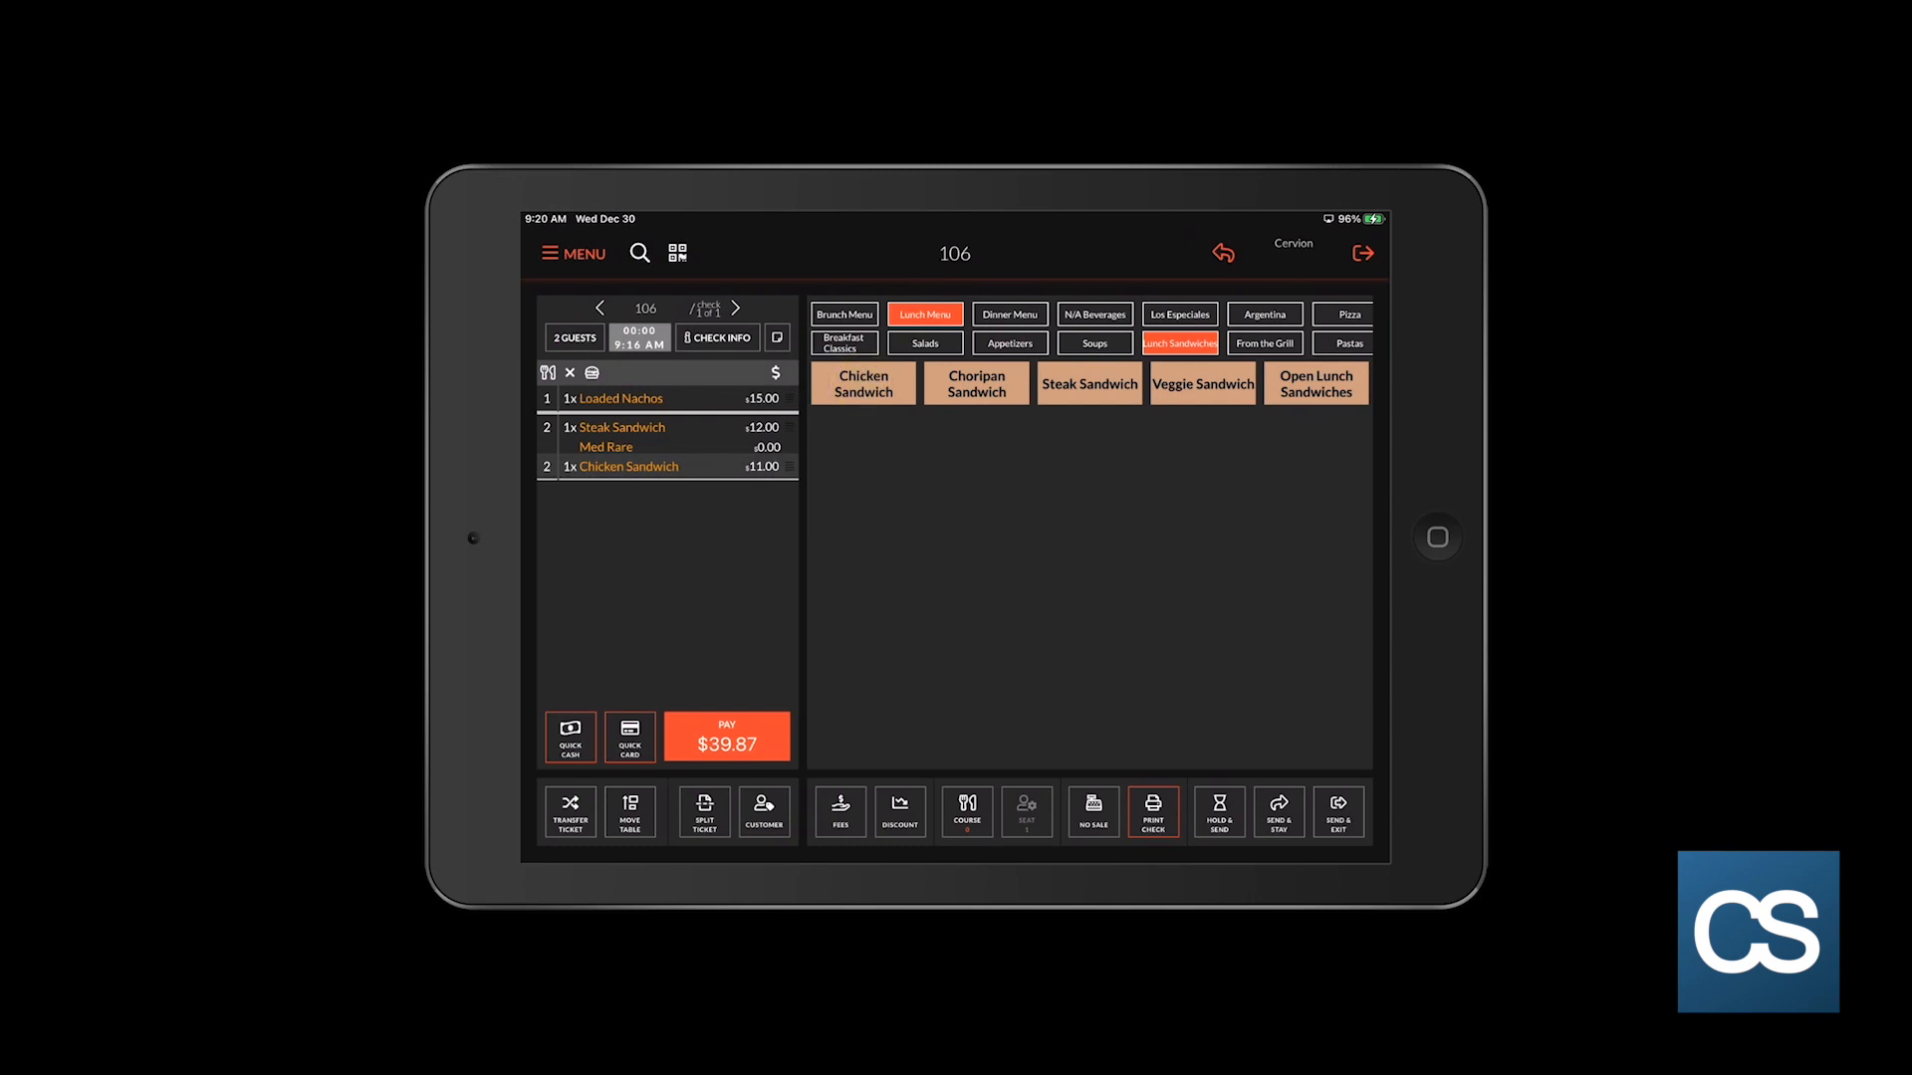
{"action": "left_click", "coordinate": [628, 466]}
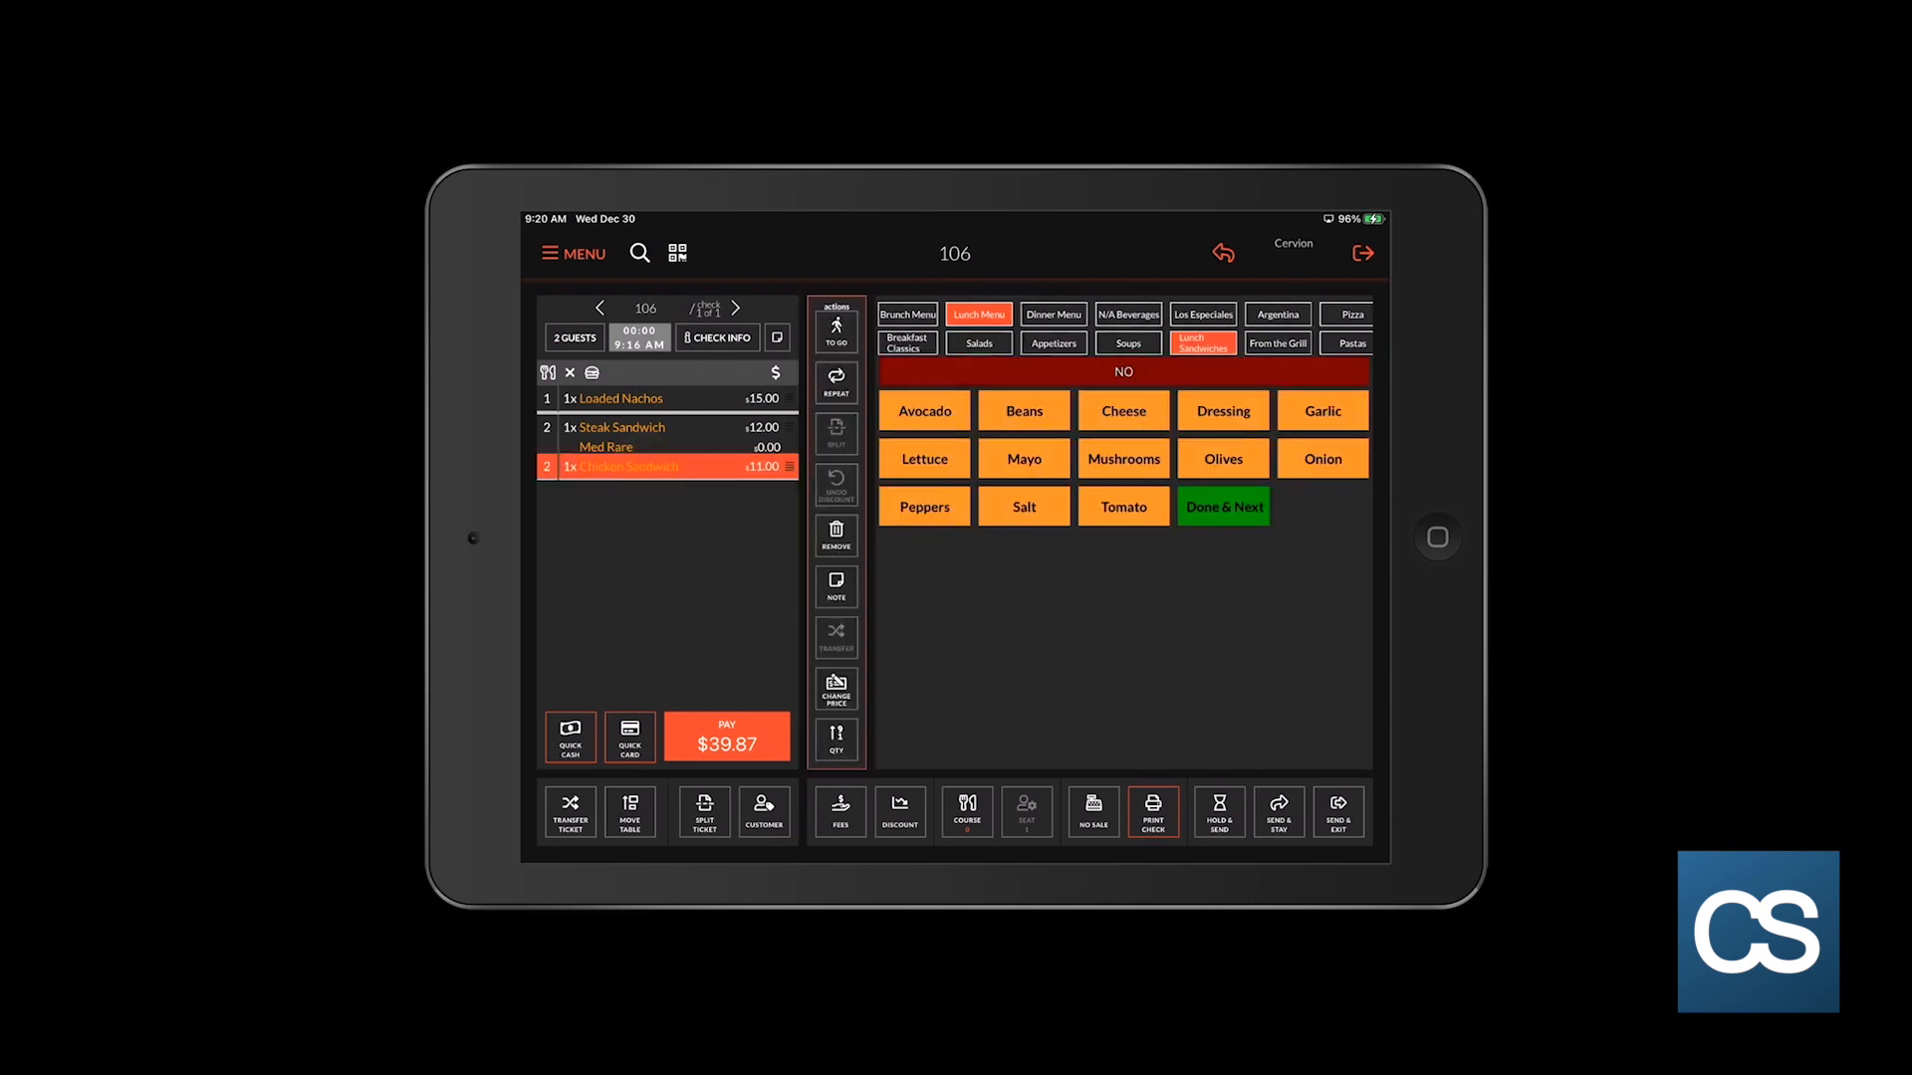
{"action": "left_click", "coordinate": [923, 458]}
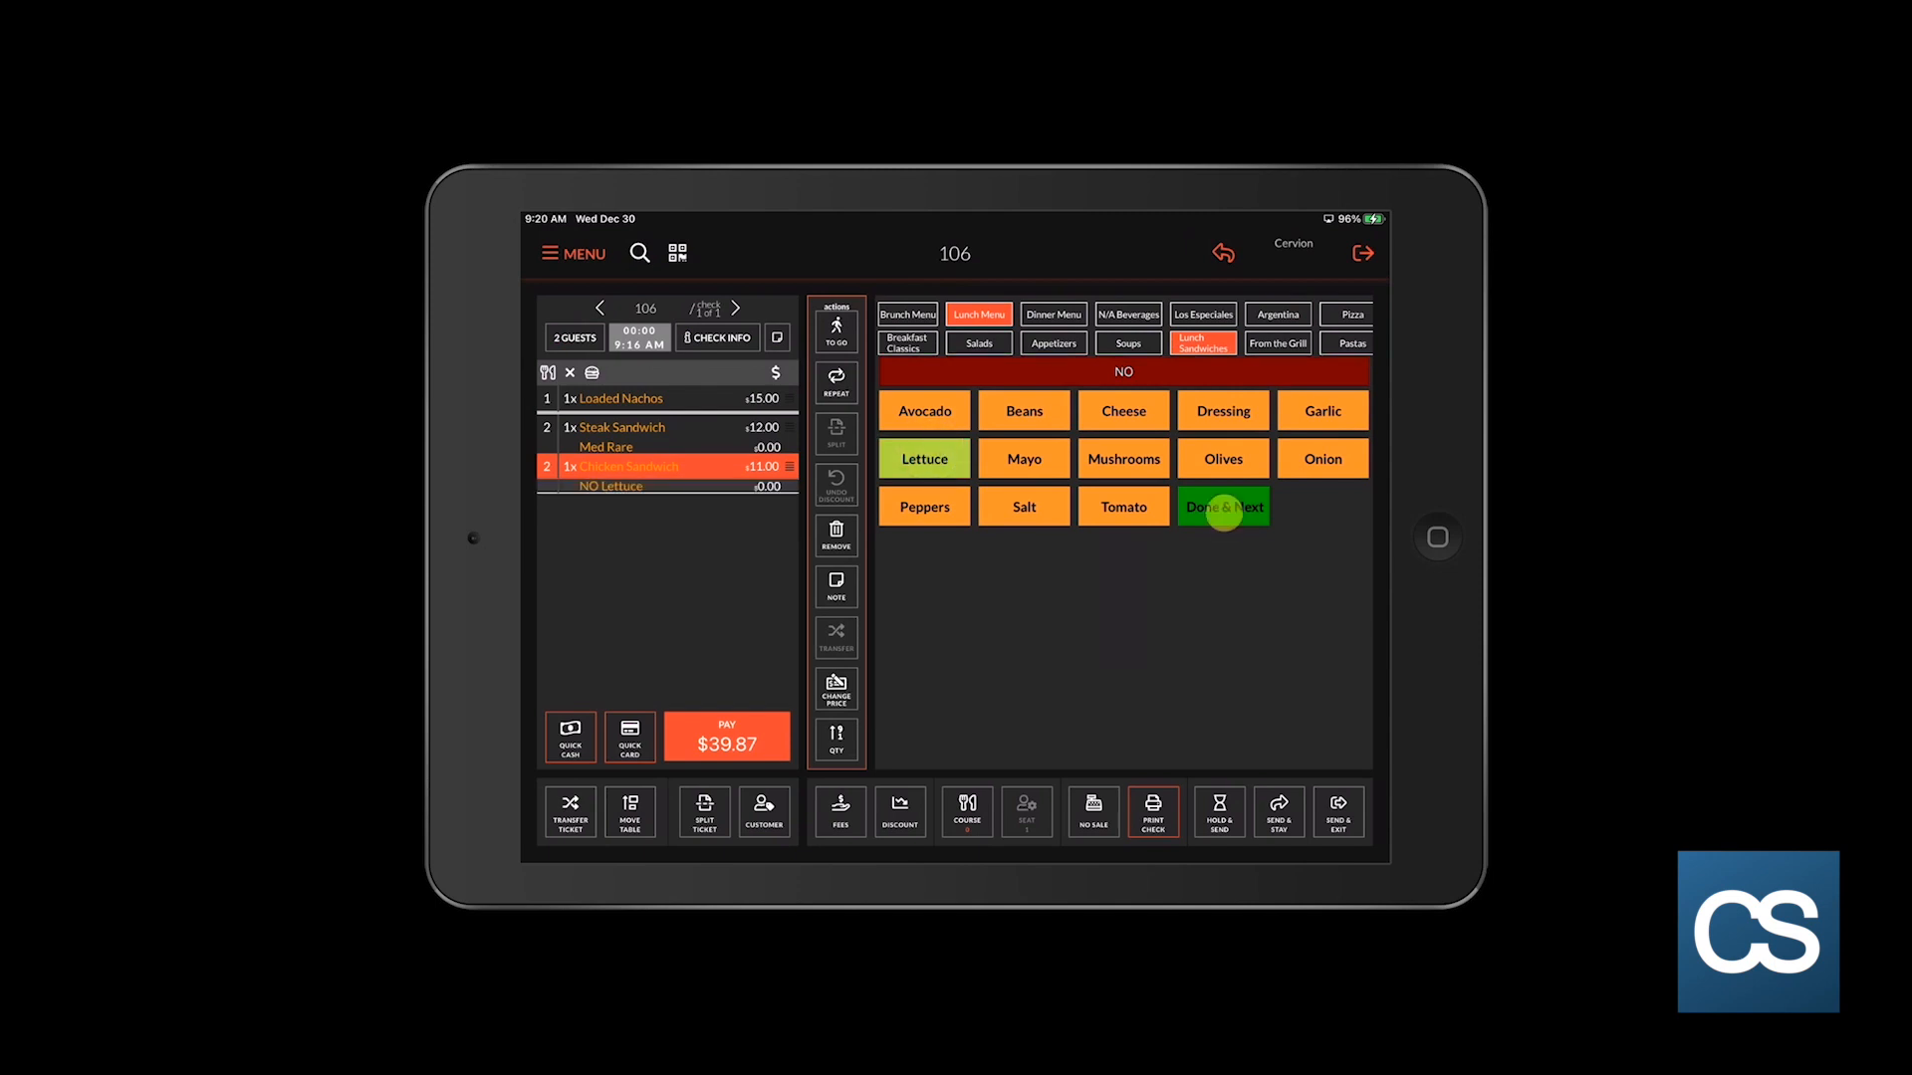
{"action": "left_click", "coordinate": [1223, 506]}
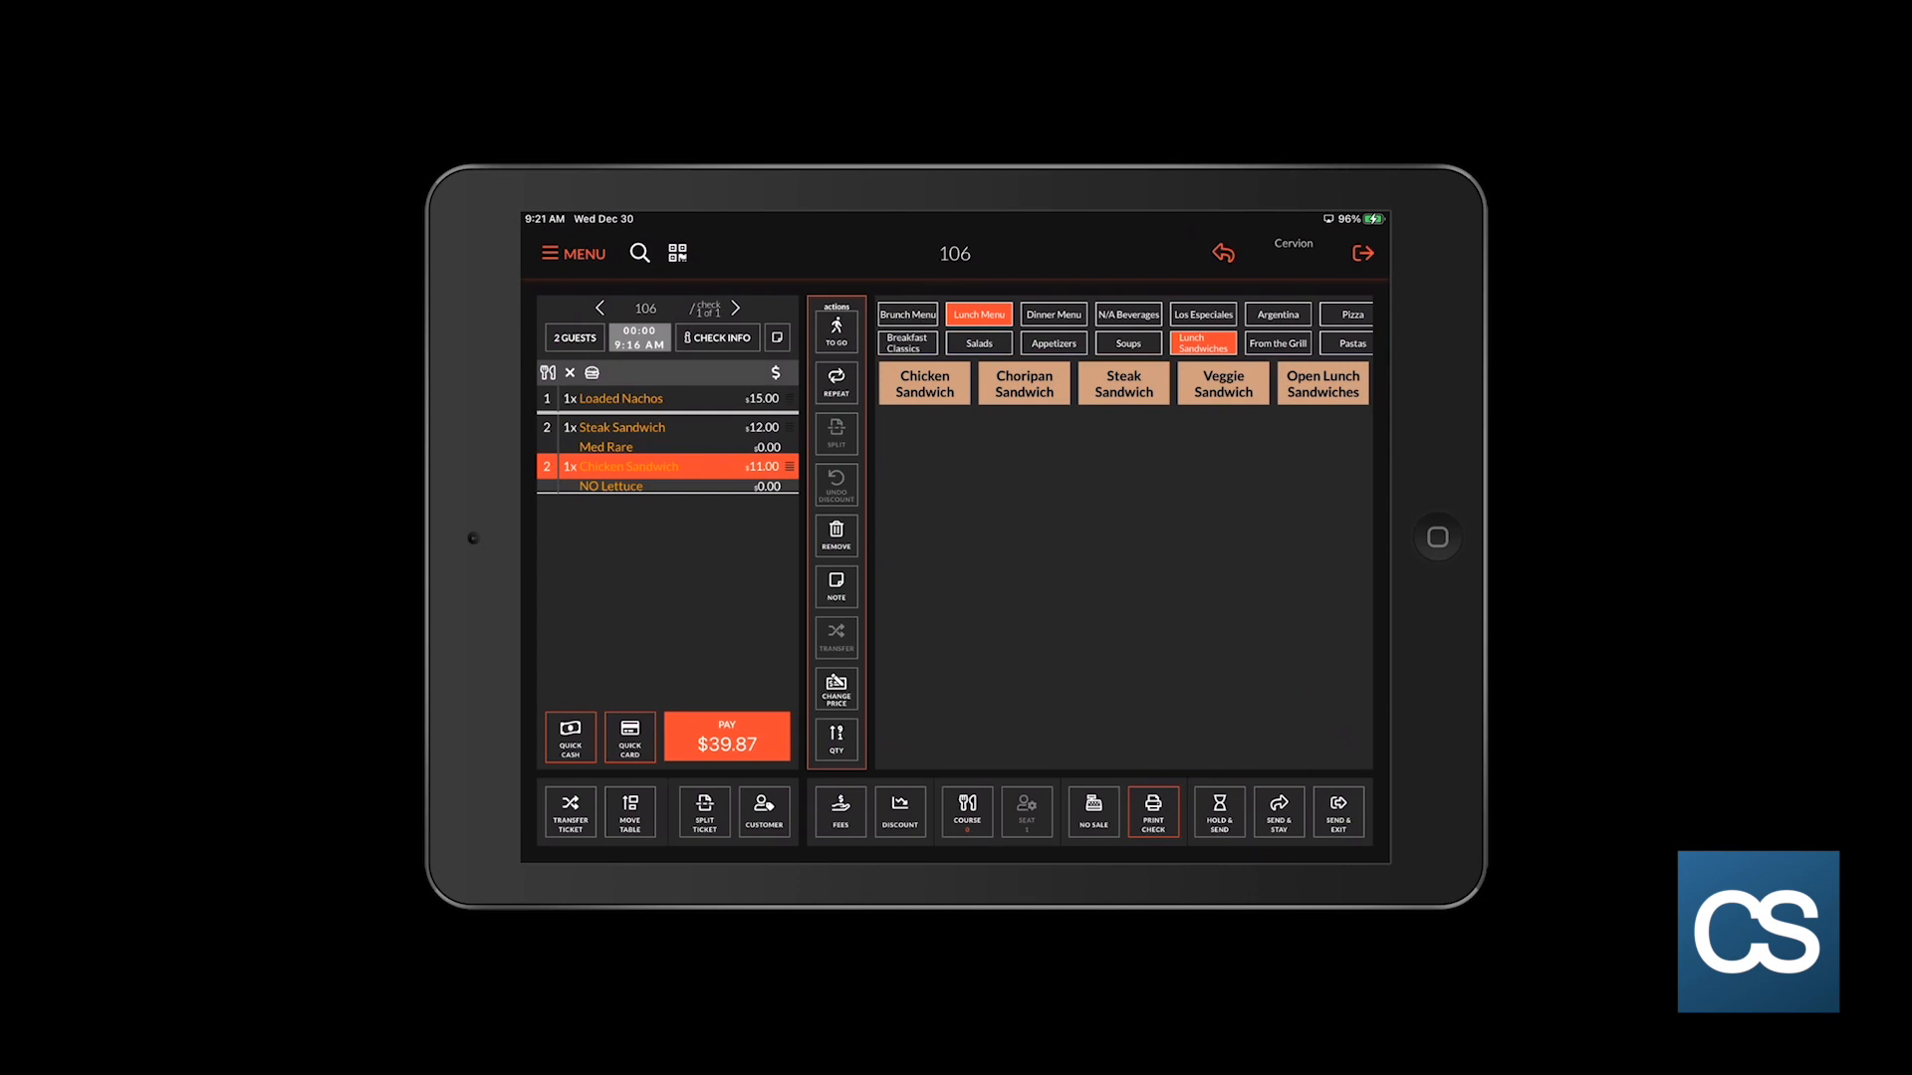
Step: Send table 106's order with Send & Exit and return to the table map
{"action": "left_click", "coordinate": [1338, 717]}
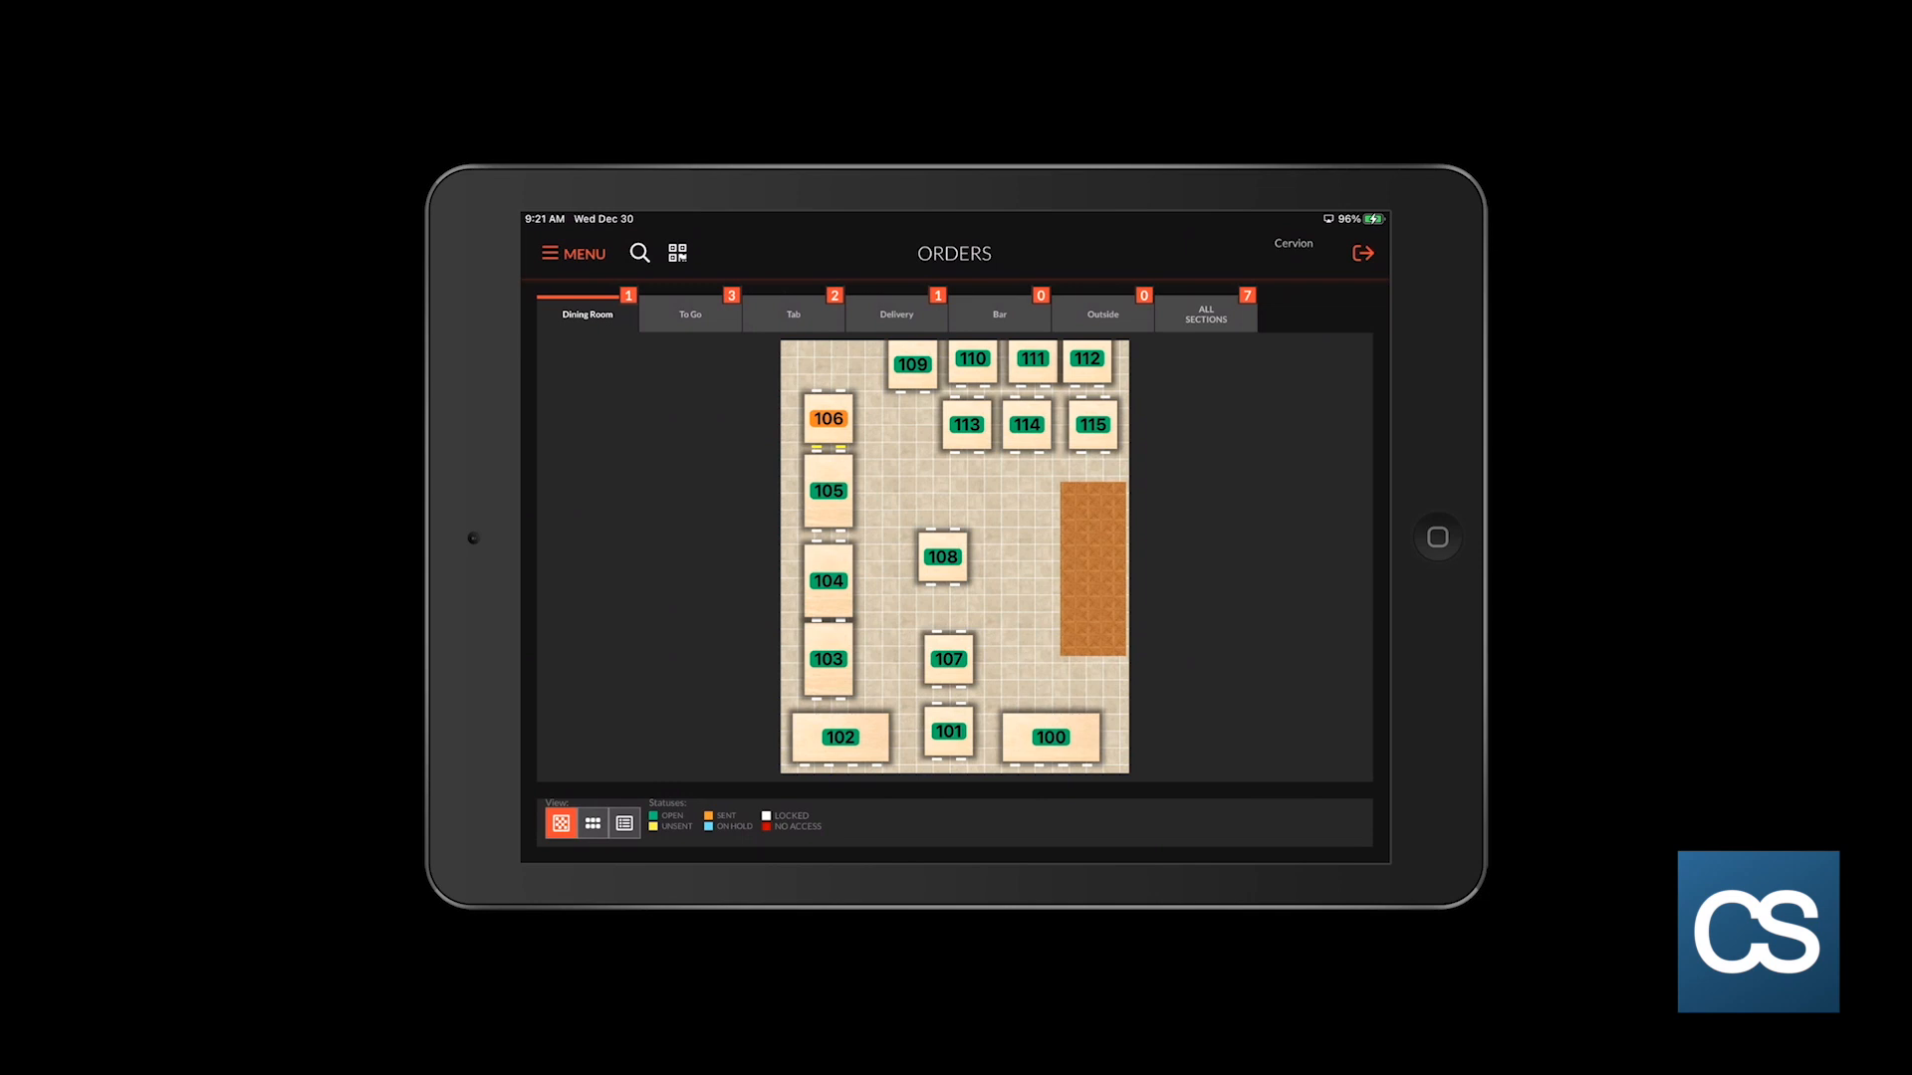
Step: Open table 105 for 2 guests, adding Loaded Nachos and a medium-rare Steak Sandwich
{"action": "left_click", "coordinate": [827, 490]}
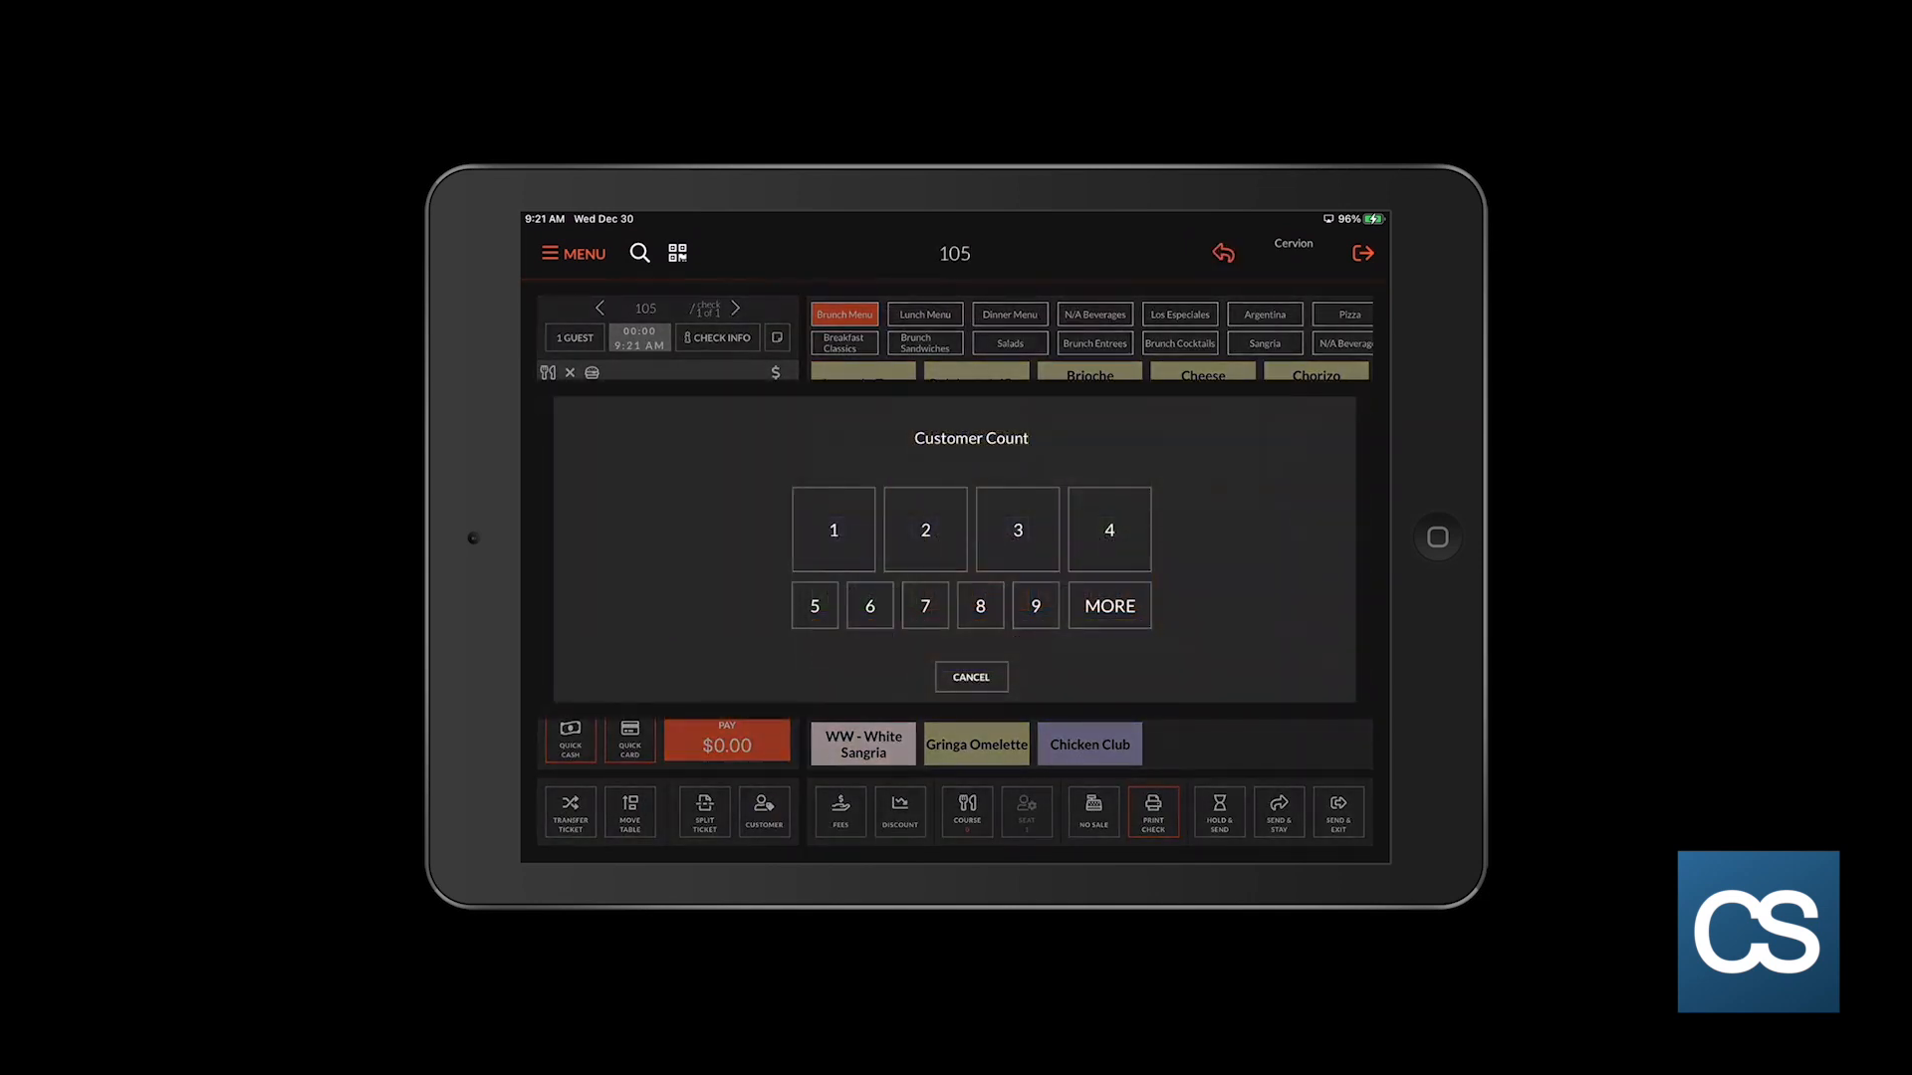
{"action": "left_click", "coordinate": [924, 529]}
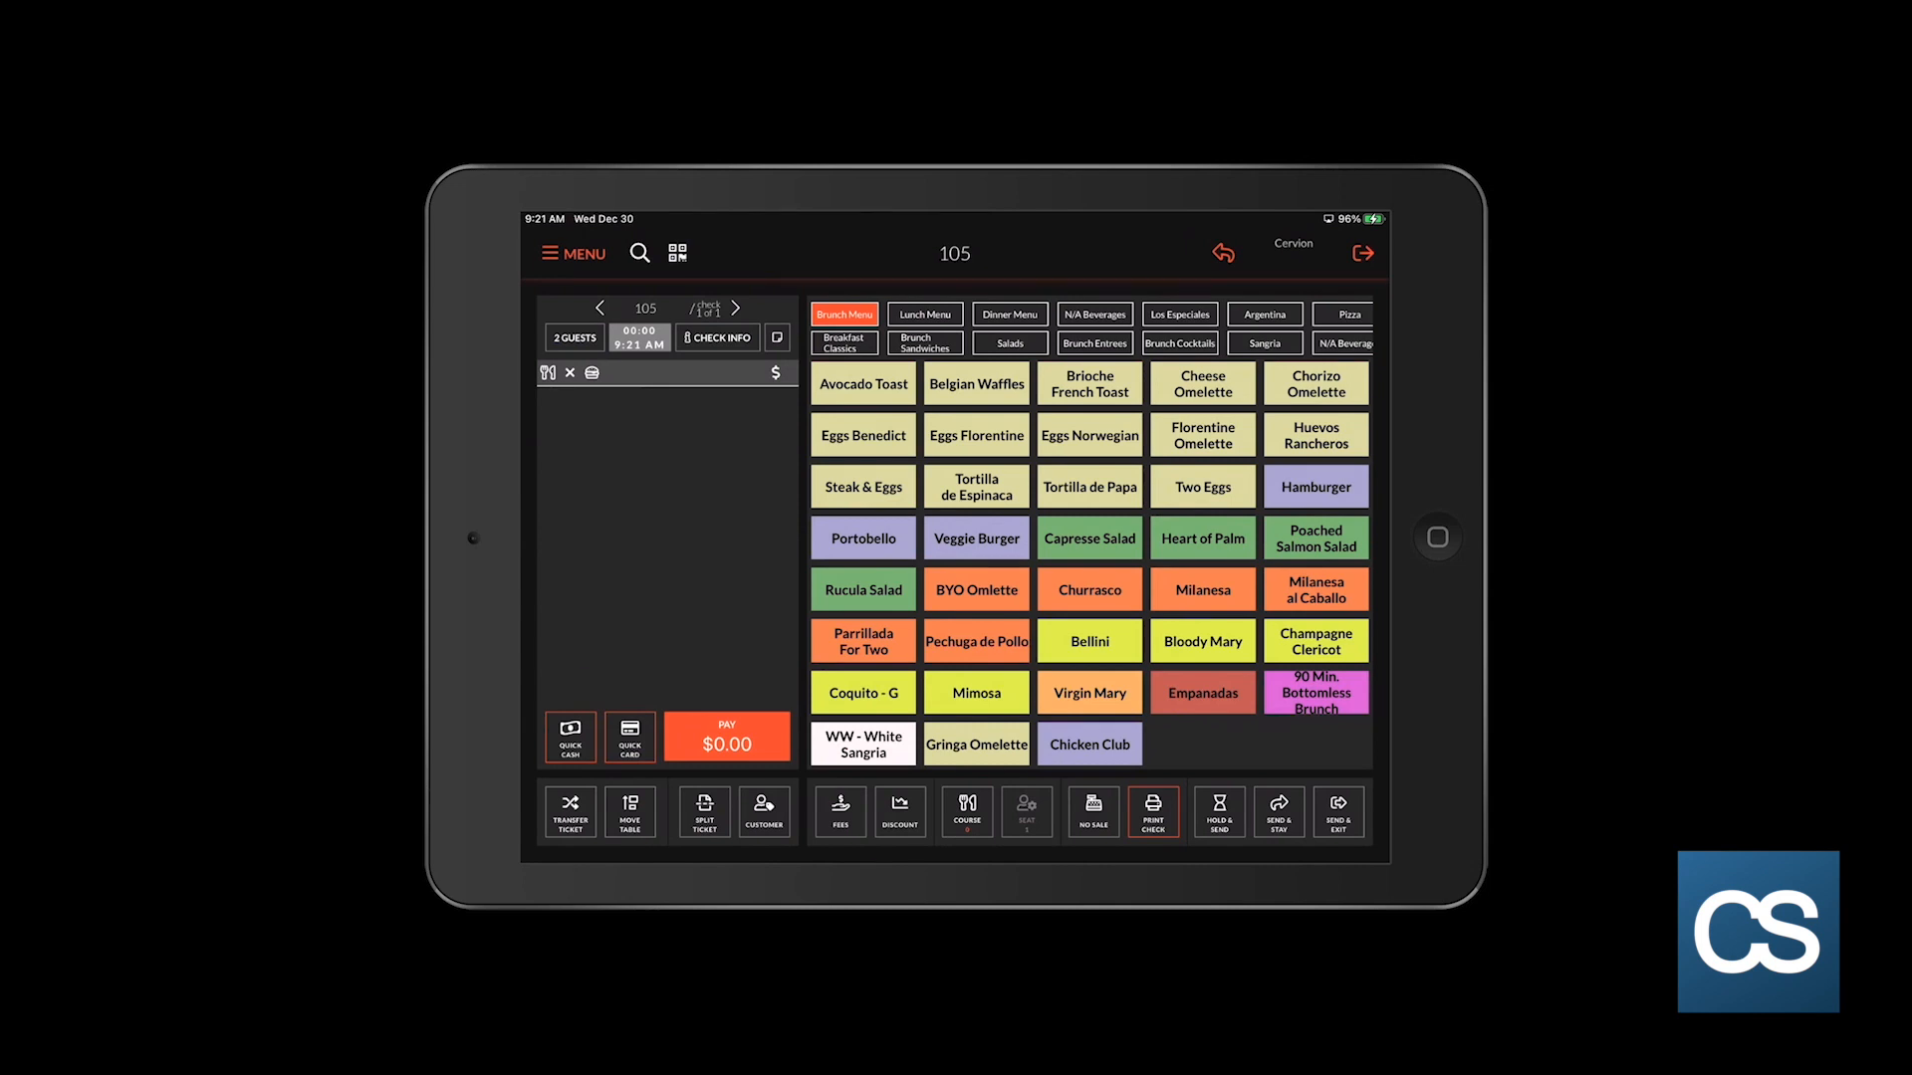
{"action": "left_click", "coordinate": [924, 315]}
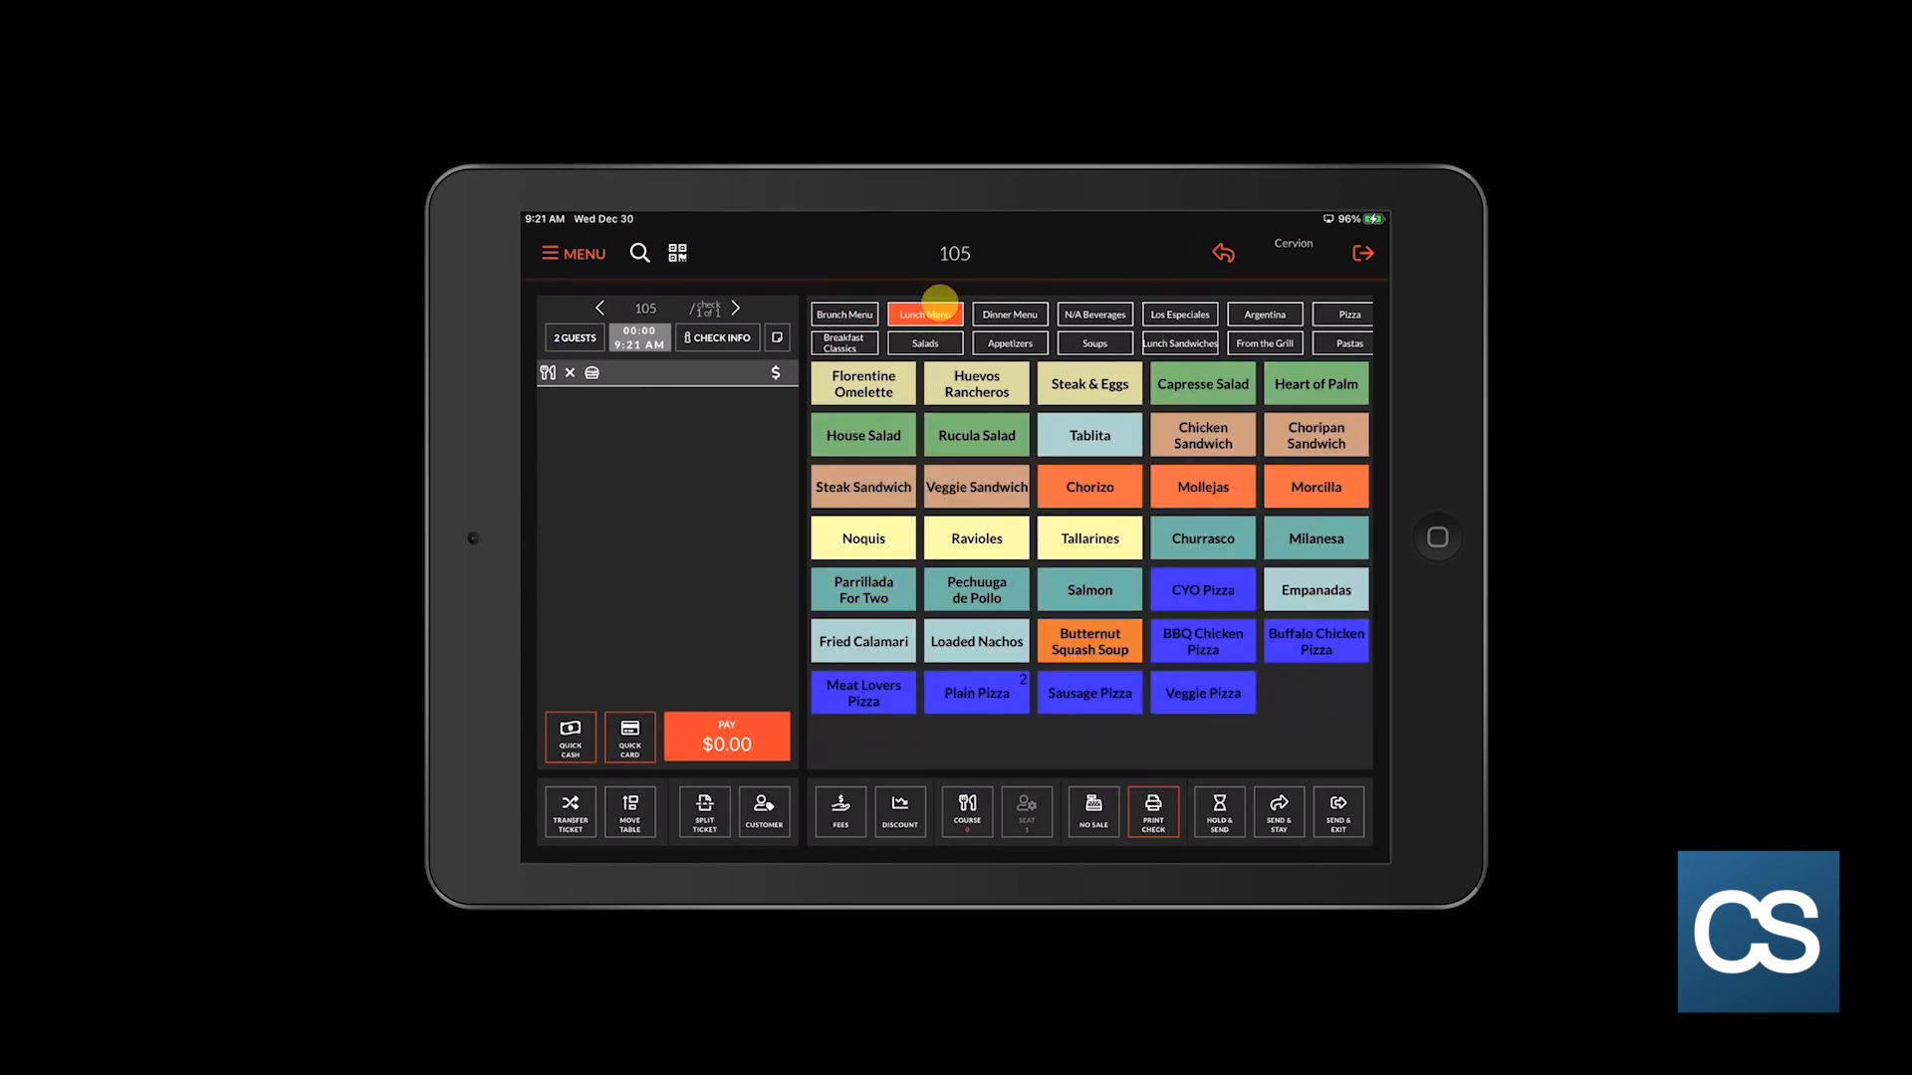
{"action": "left_click", "coordinate": [1009, 343]}
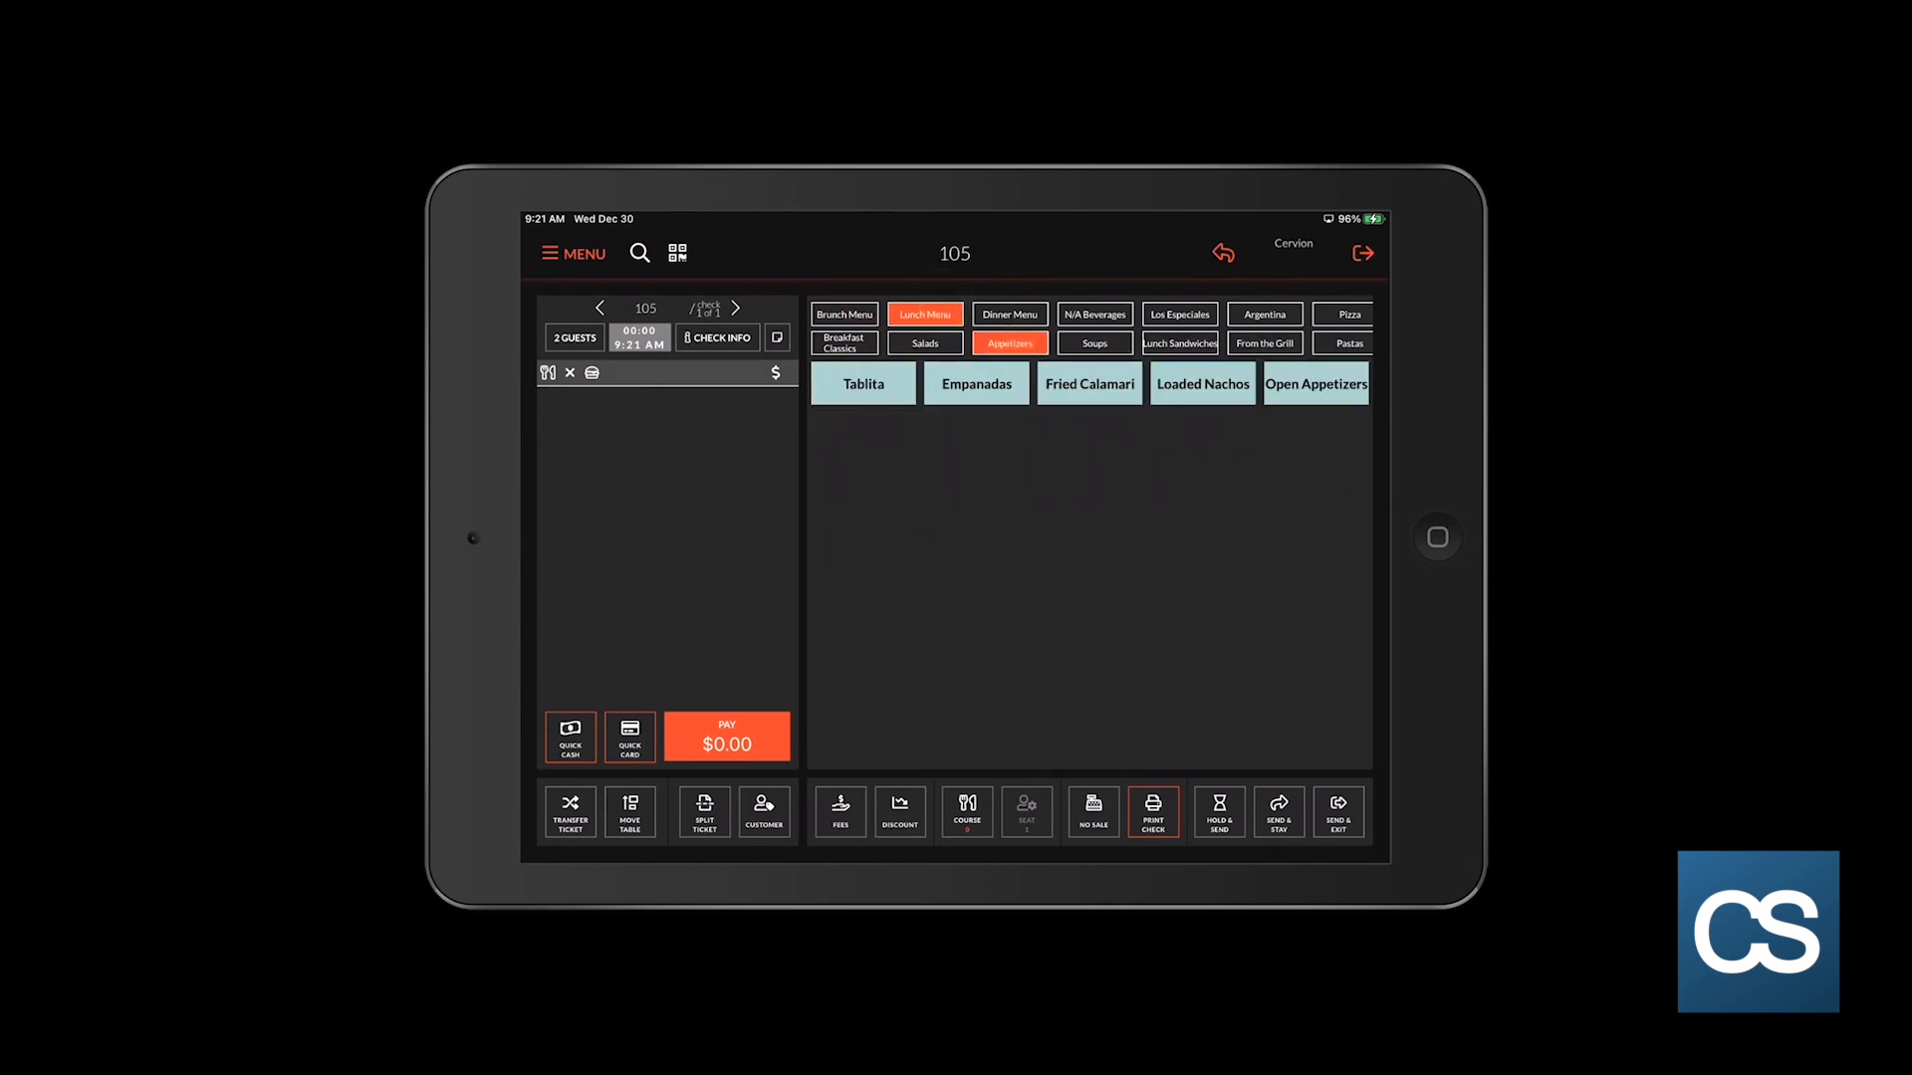
{"action": "left_click", "coordinate": [1201, 383]}
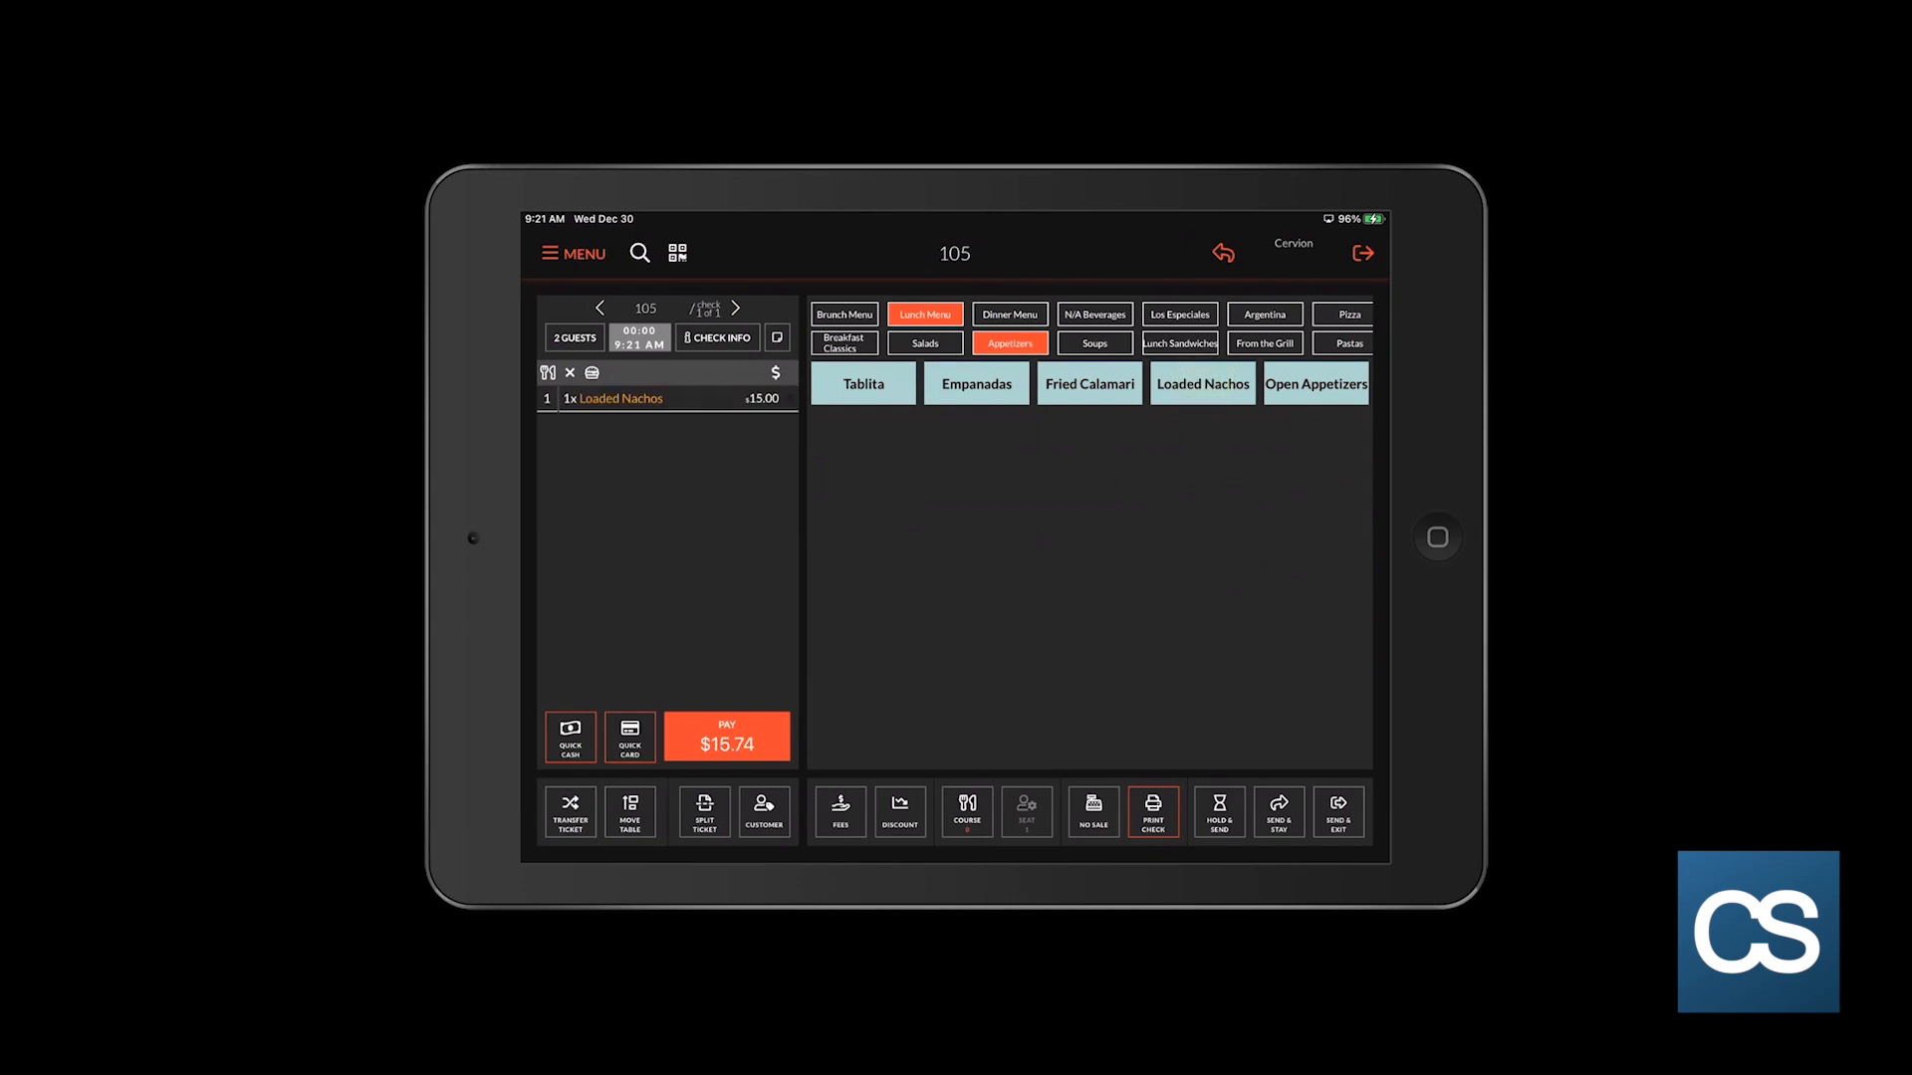
{"action": "left_click", "coordinate": [1179, 342]}
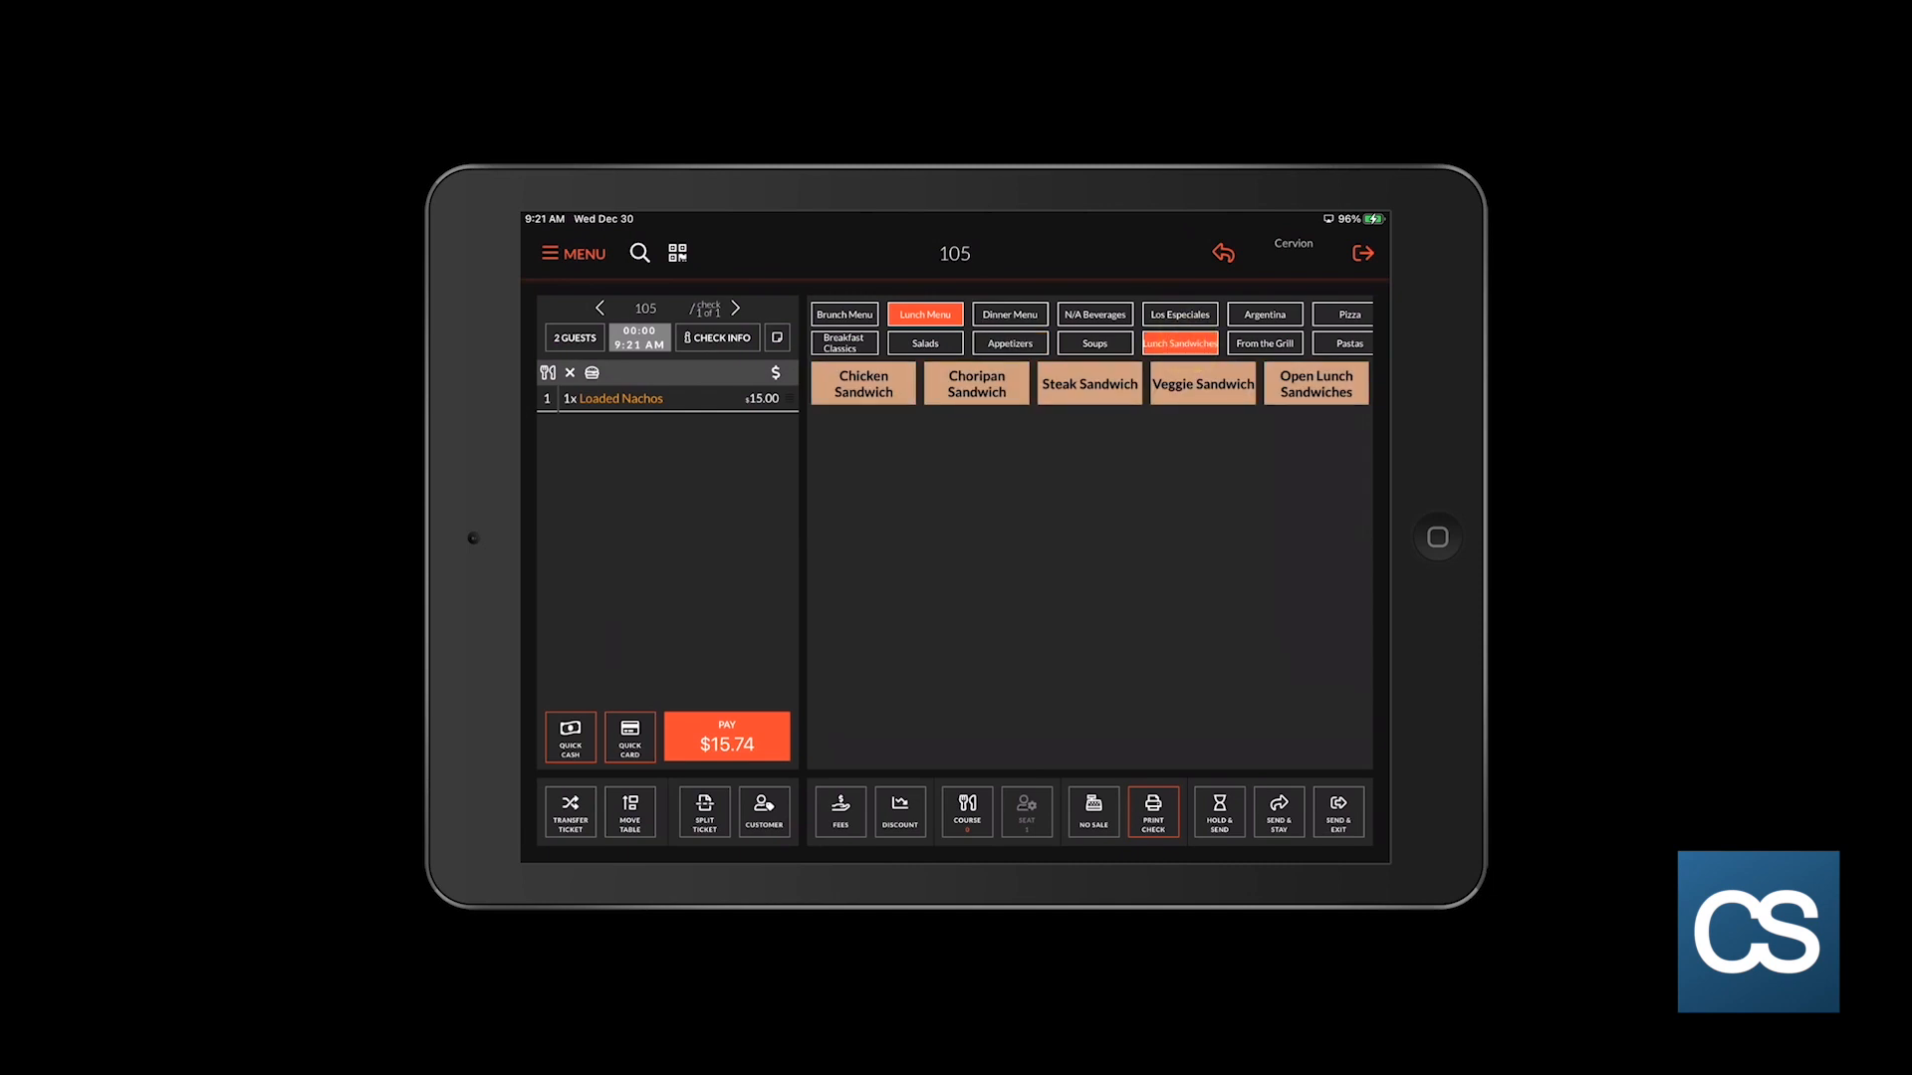
{"action": "left_click", "coordinate": [1088, 382]}
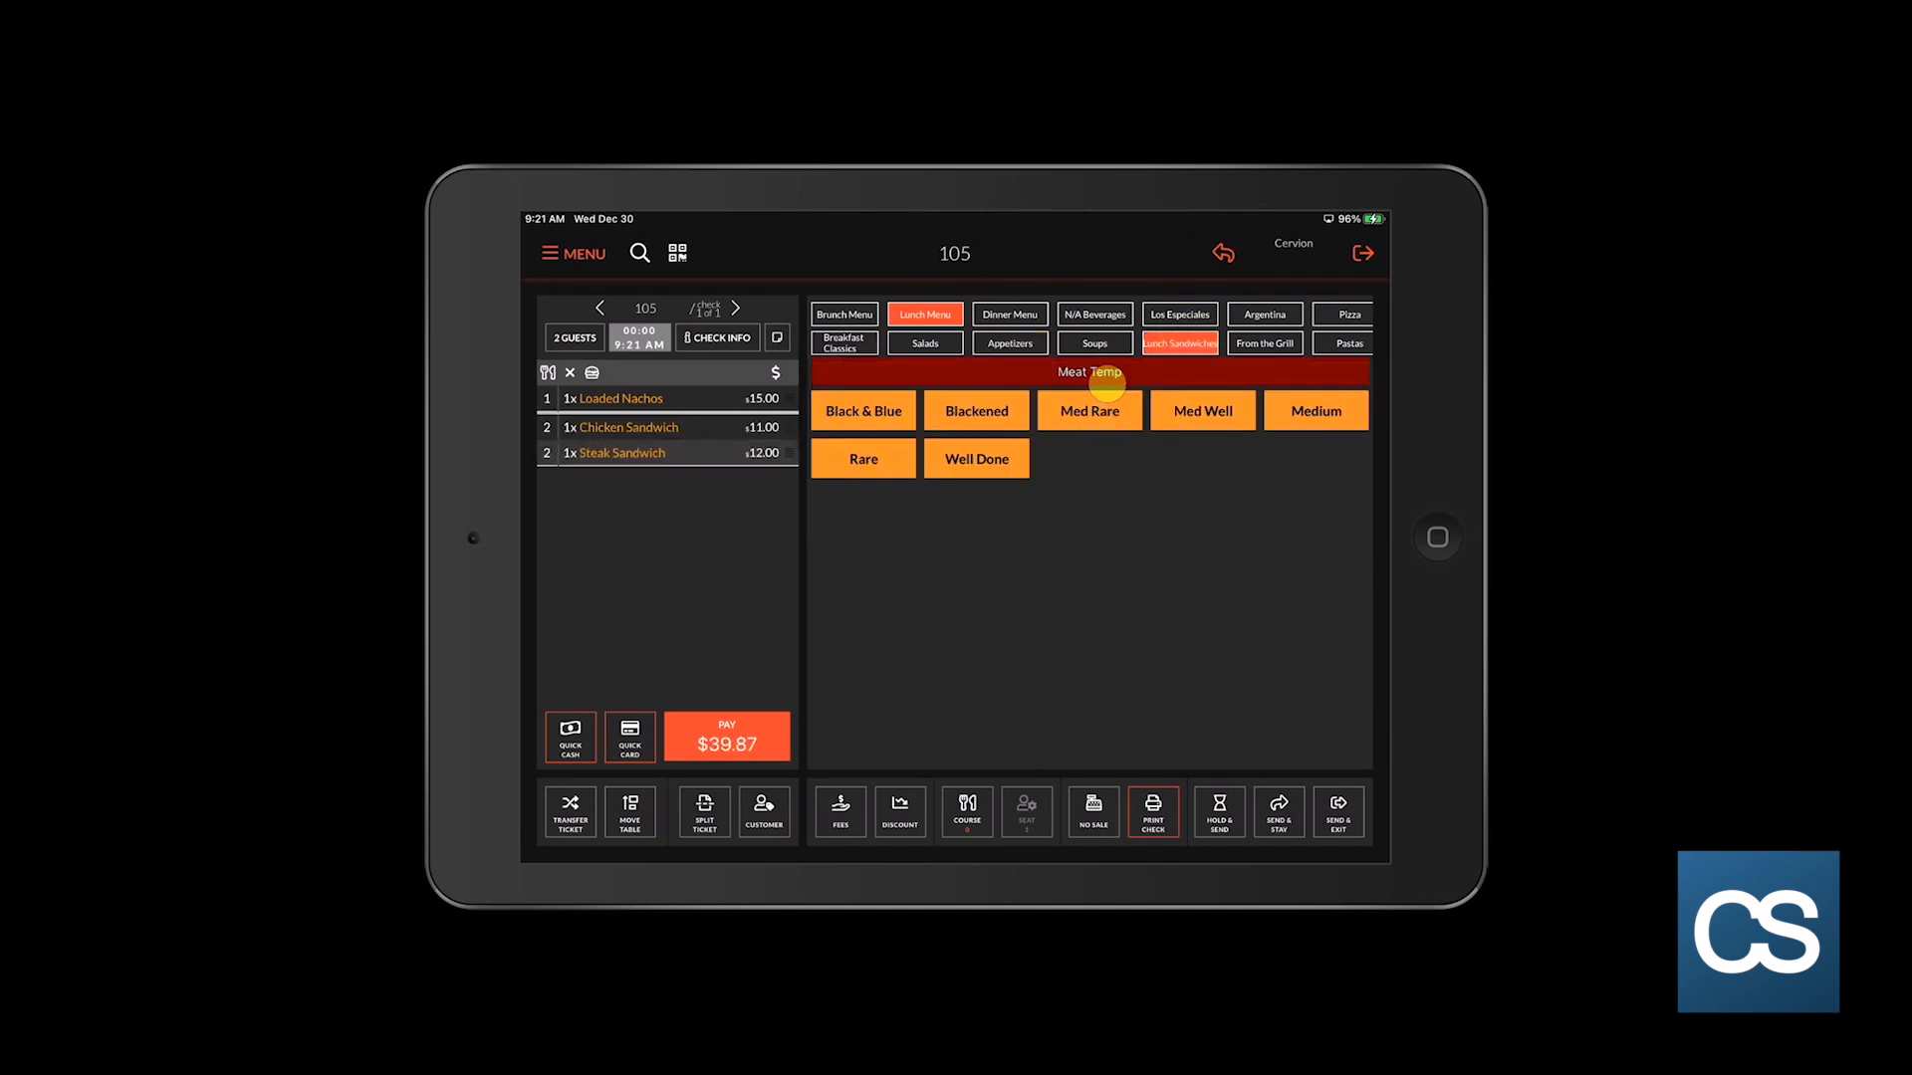
{"action": "left_click", "coordinate": [1089, 411]}
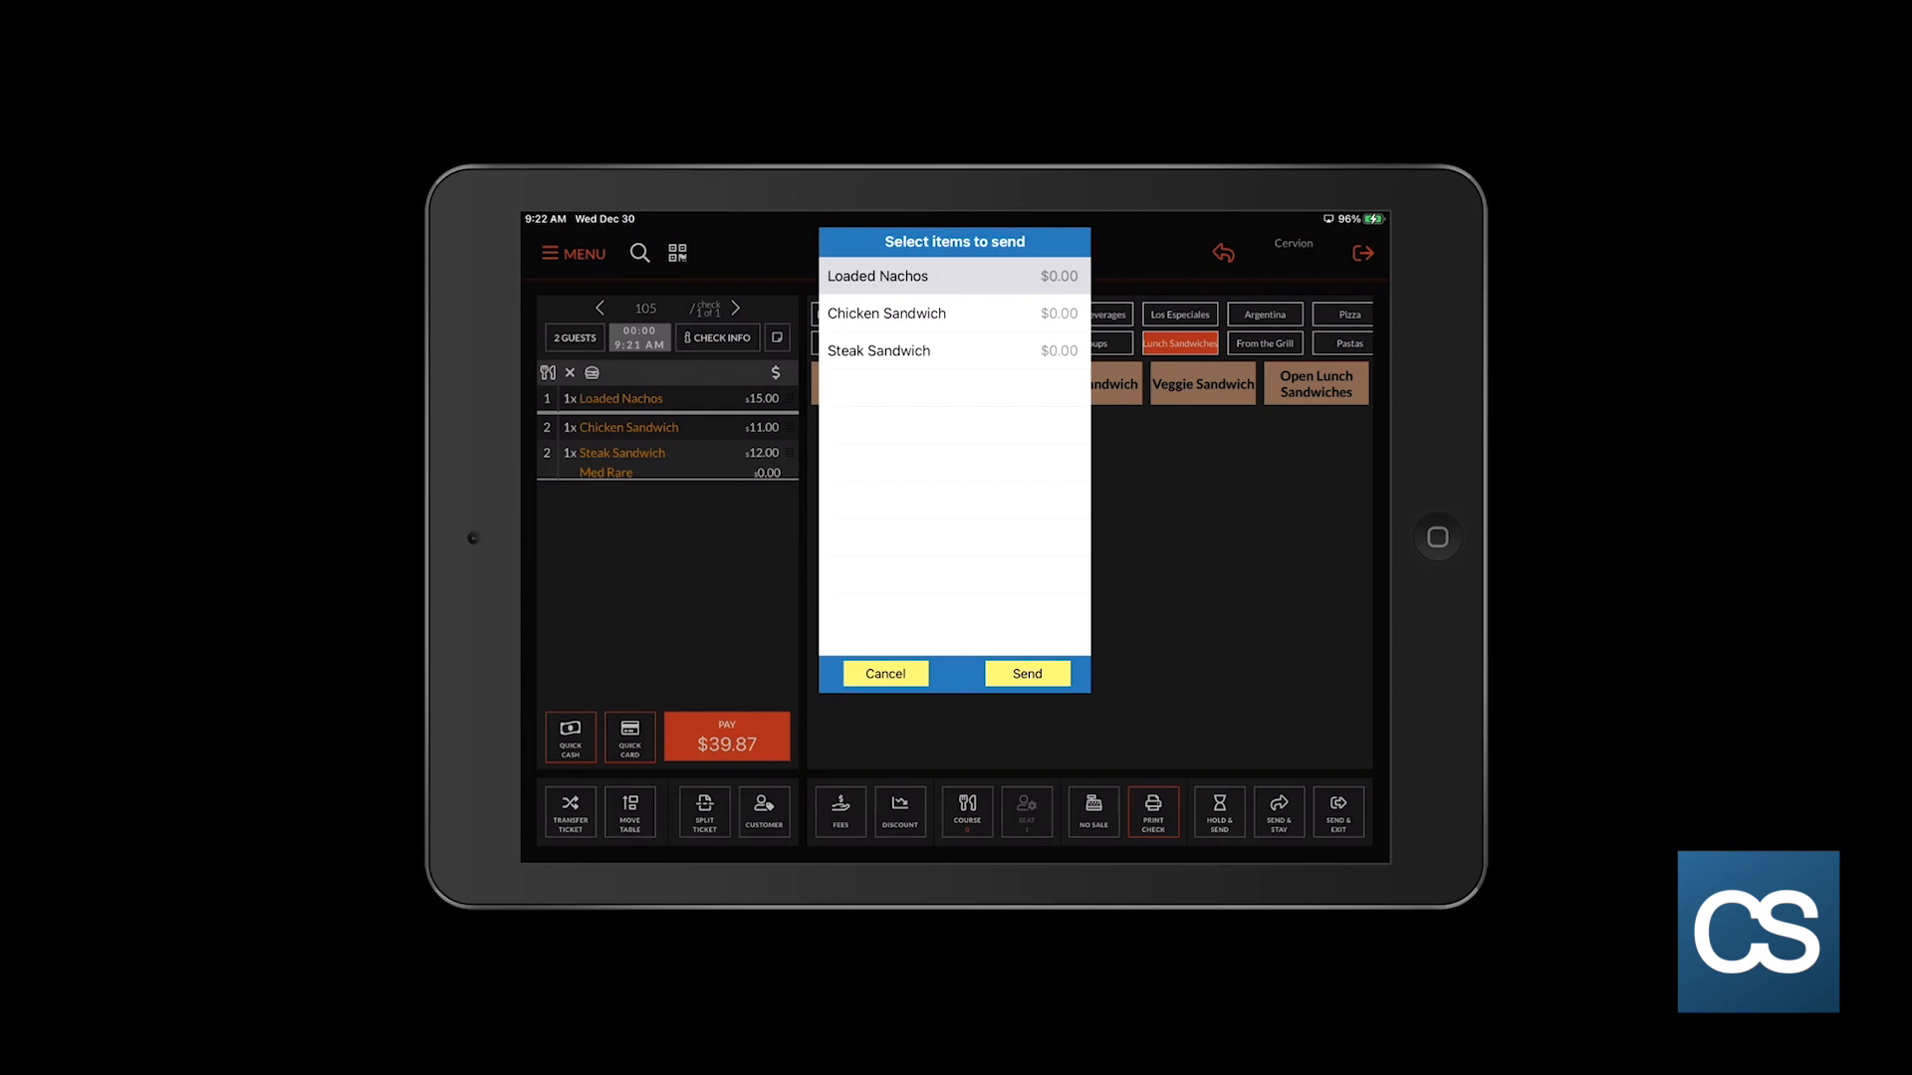
Step: Hold table 105's selected items with a send interval of 5 and confirm
{"action": "left_click", "coordinate": [1025, 673]}
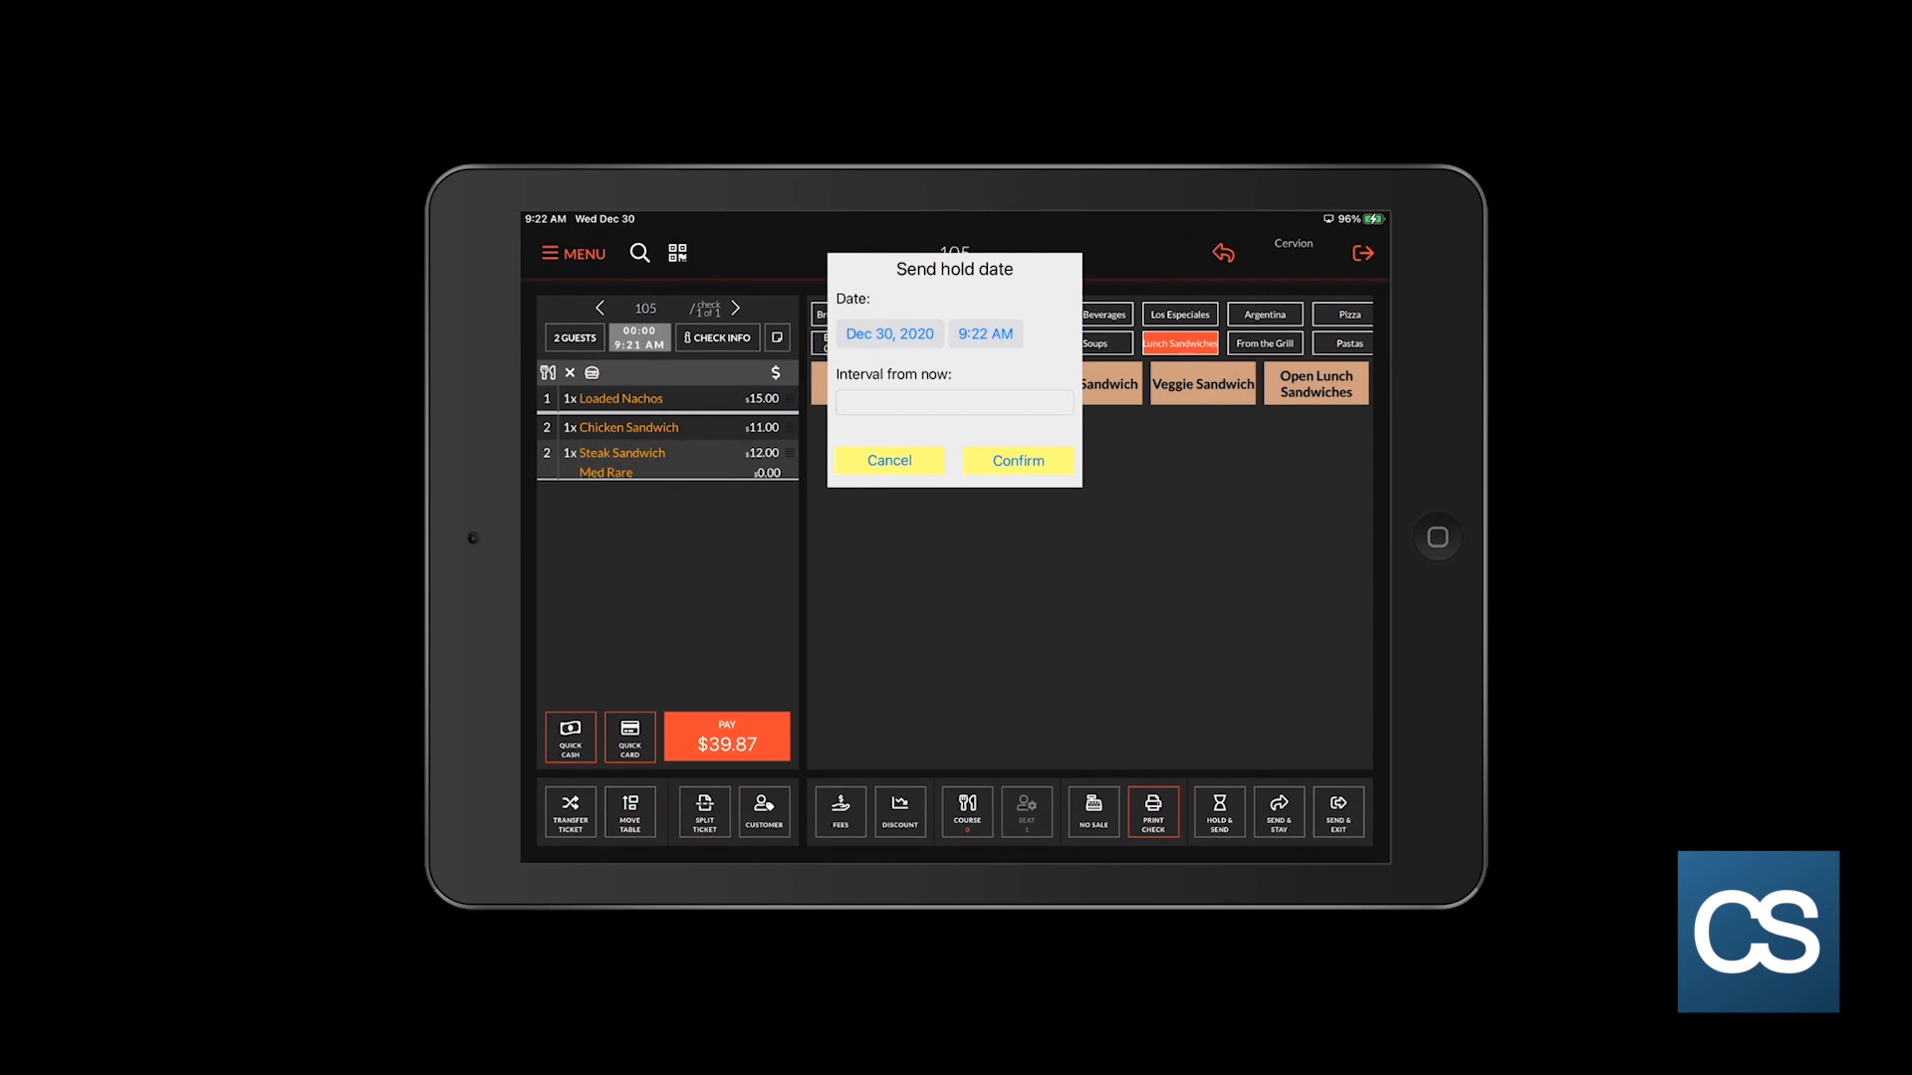
{"action": "left_click", "coordinate": [954, 402]}
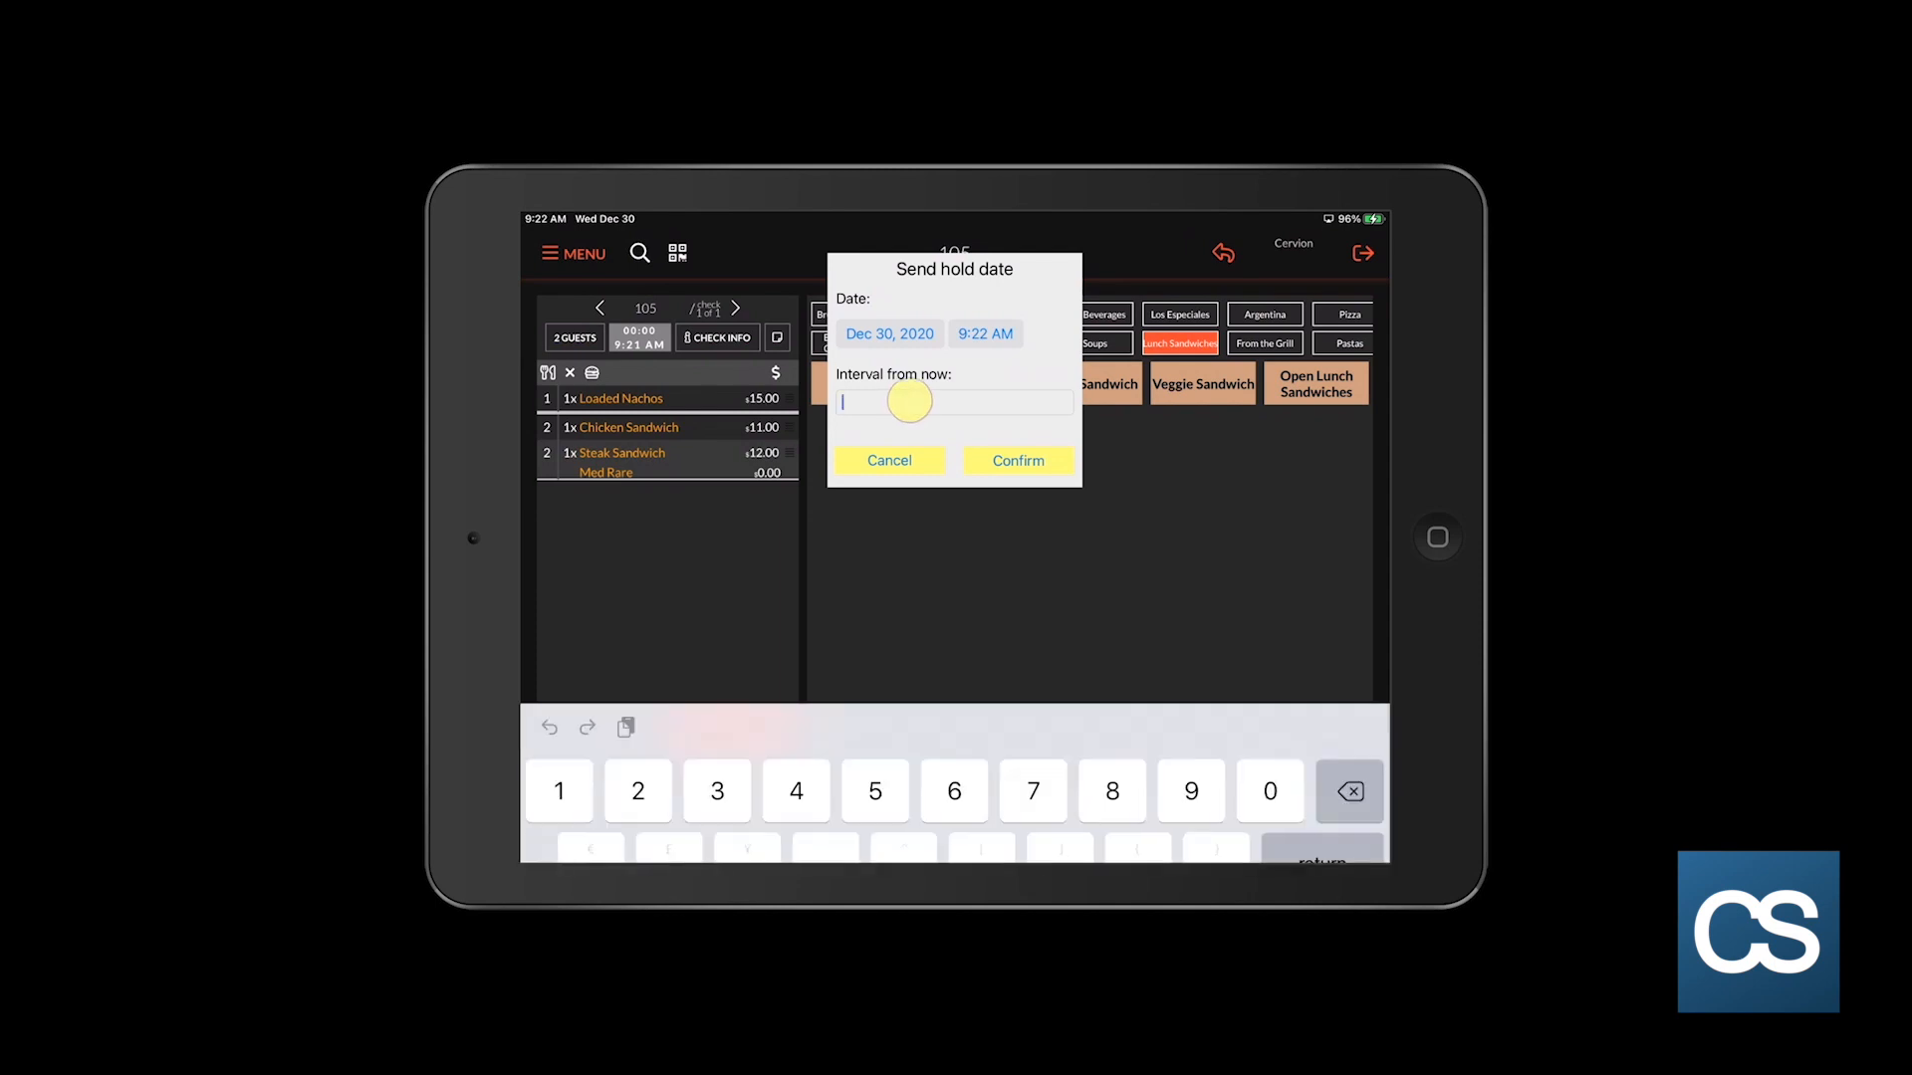
{"action": "type", "text": "5"}
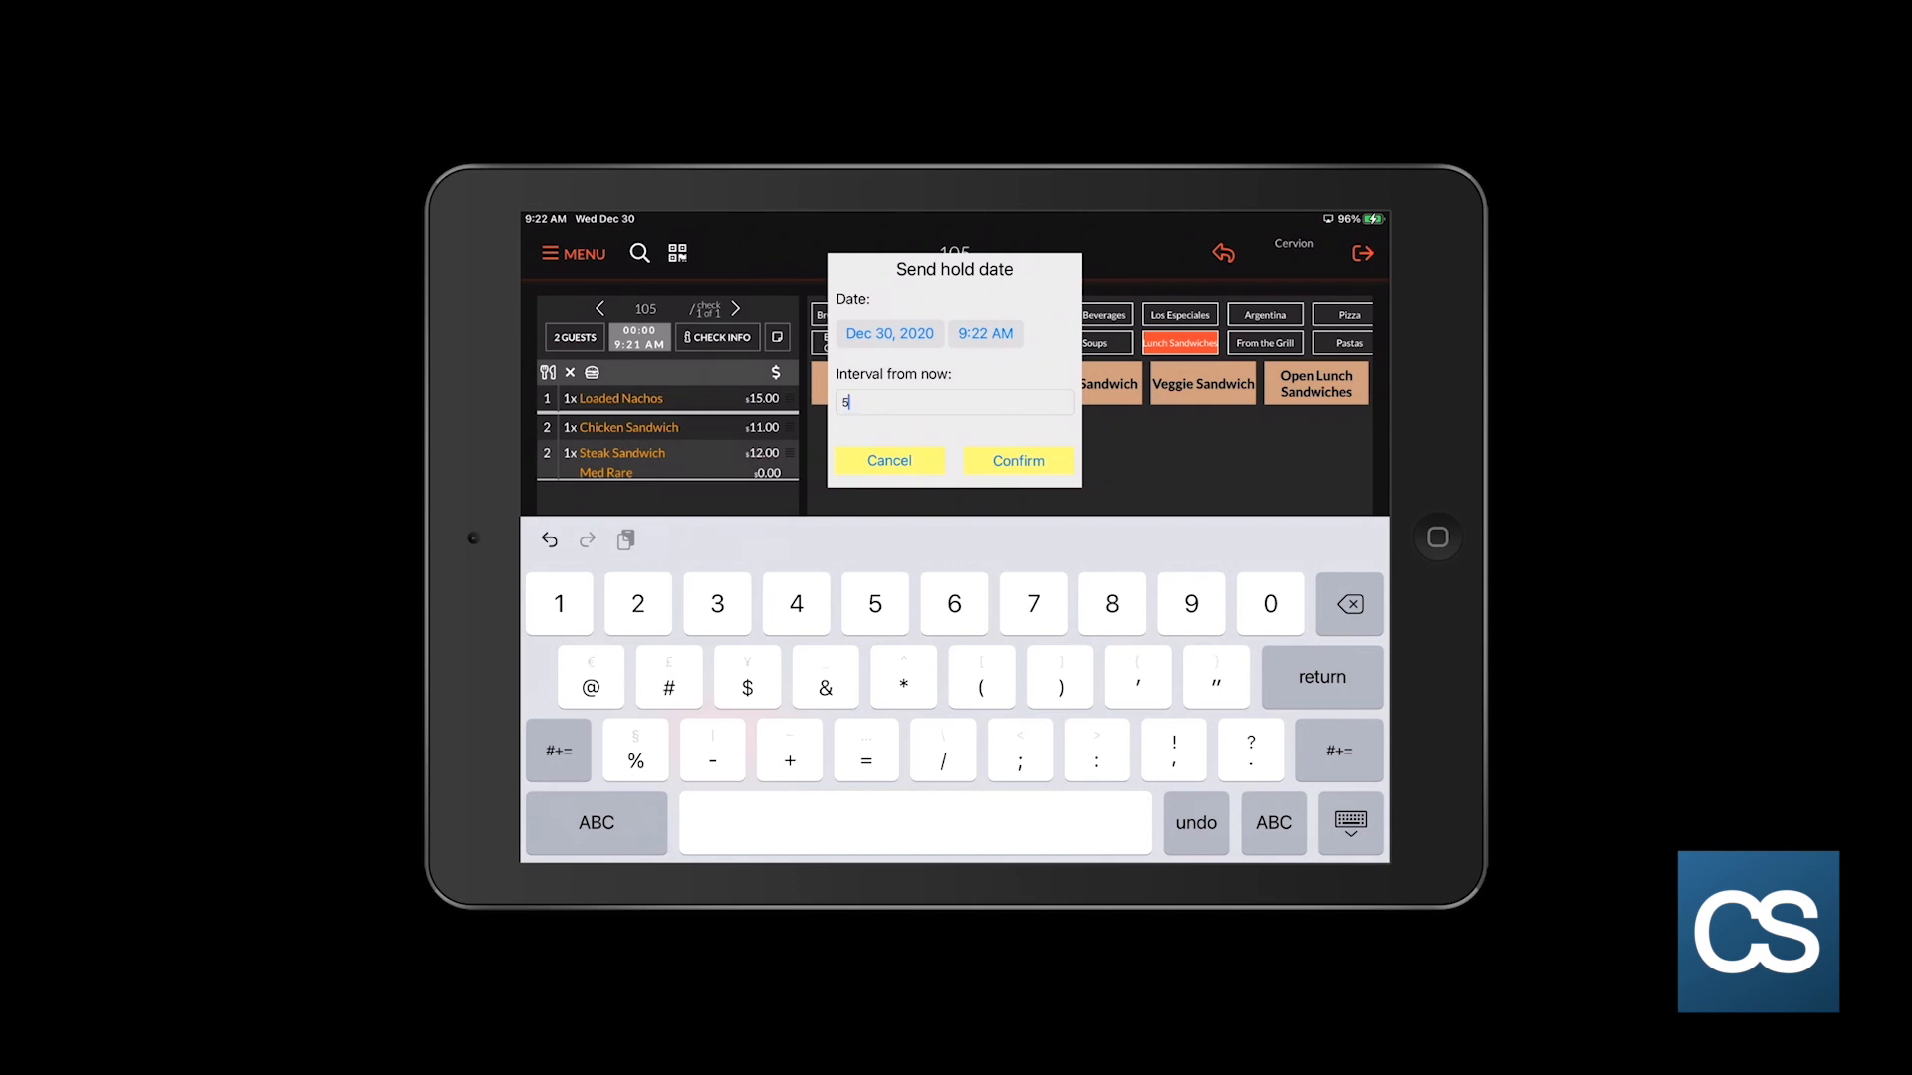
{"action": "left_click", "coordinate": [1016, 461]}
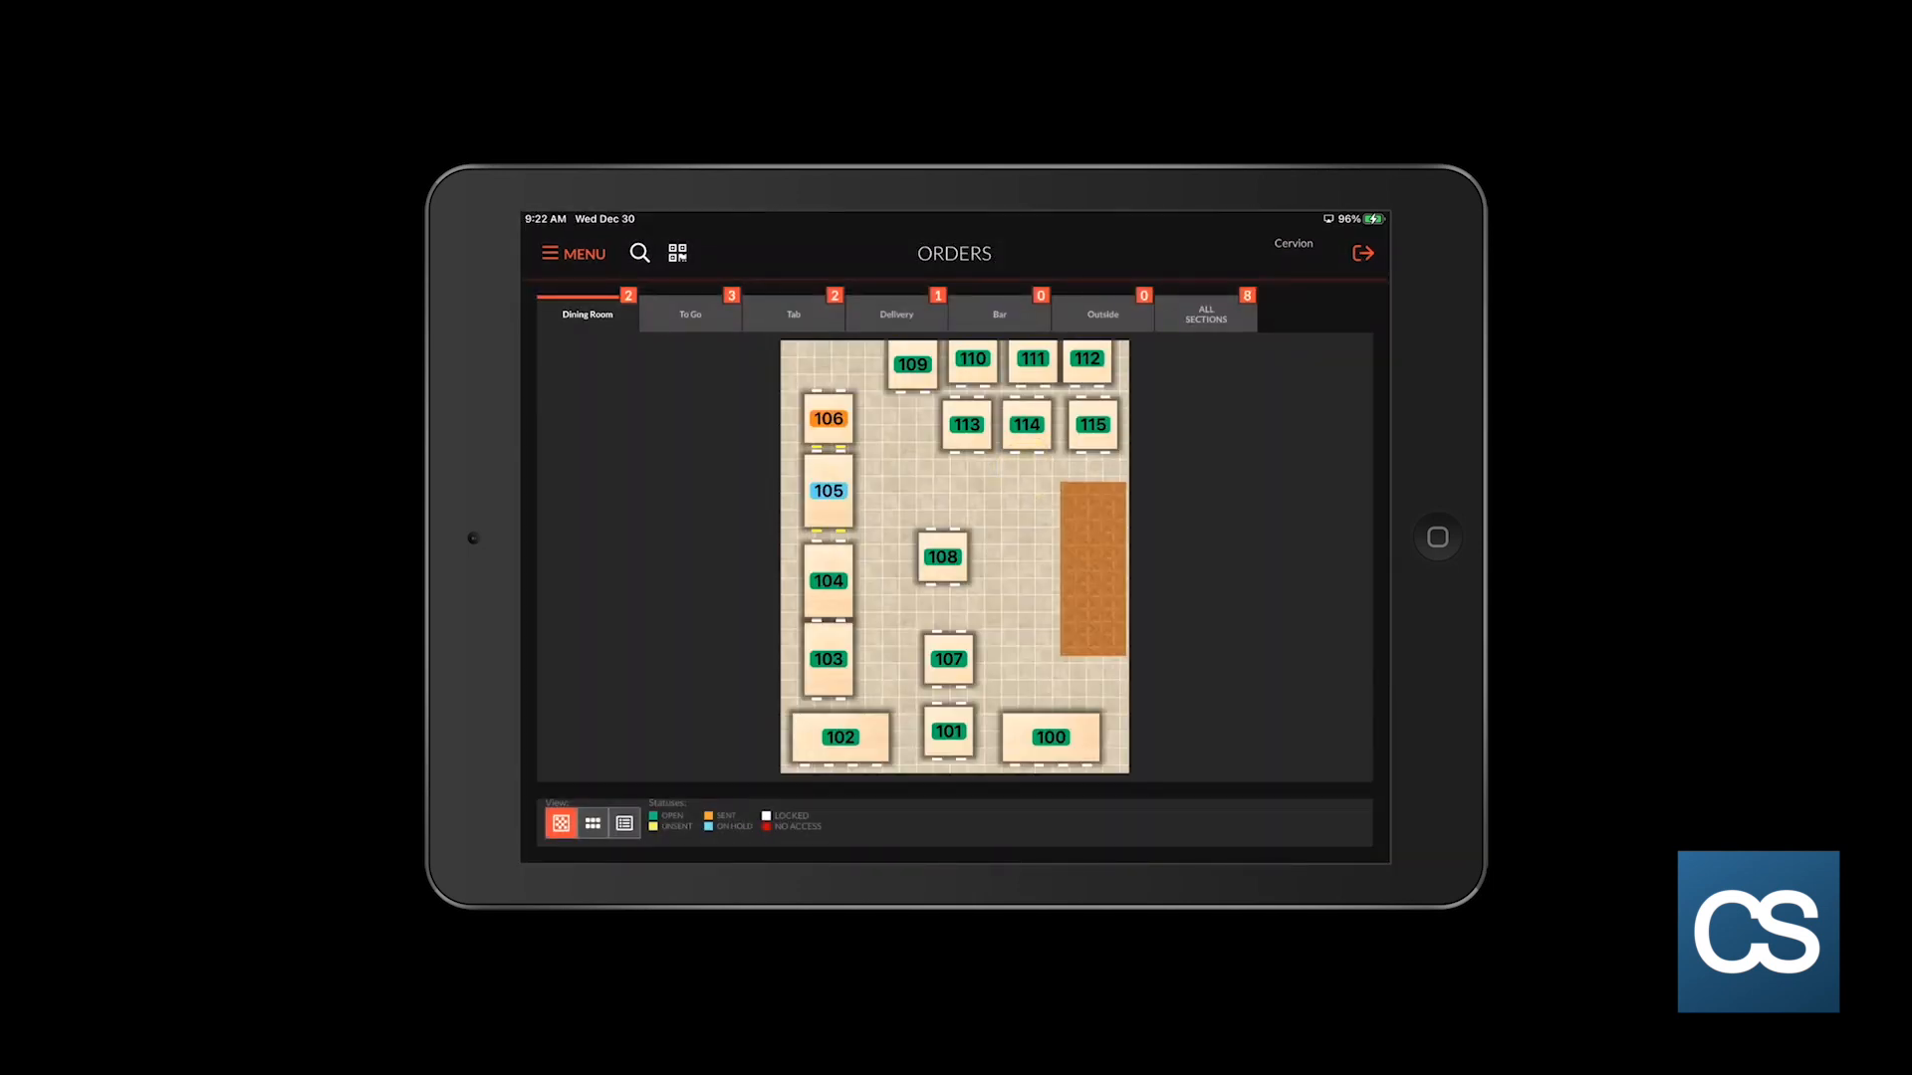